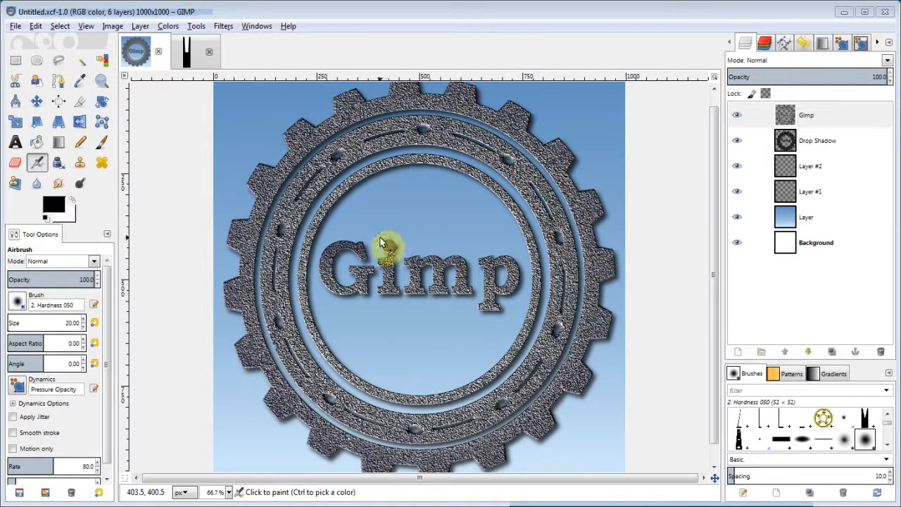
mouse_move(687, 138)
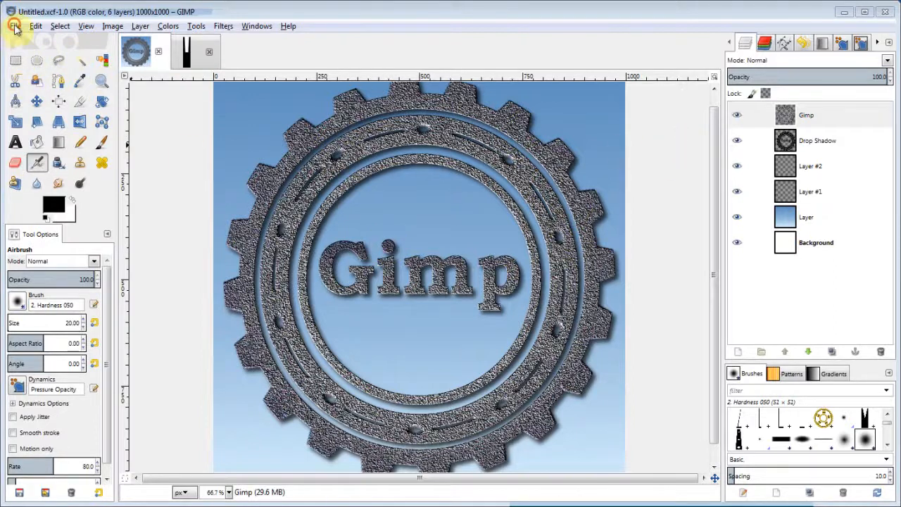
Create a new blank white 1000×1000 px image via File > New.
click(14, 26)
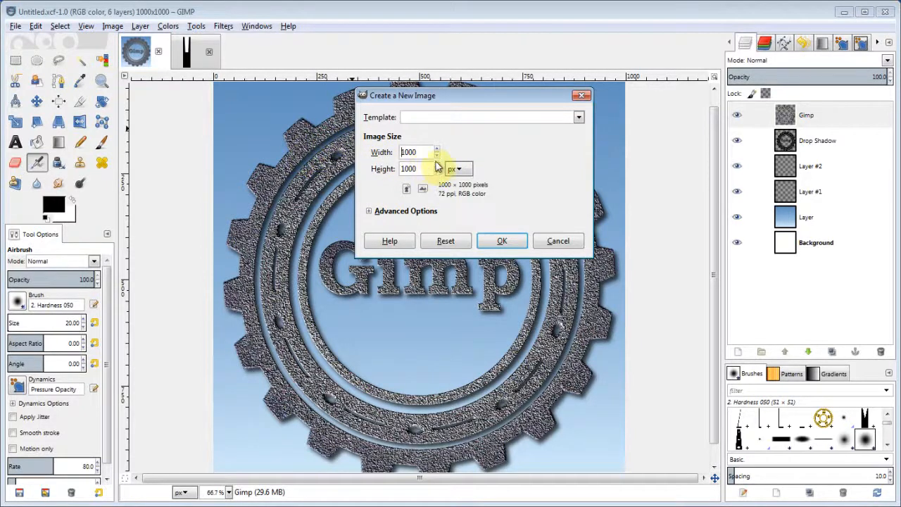
mouse_move(533, 156)
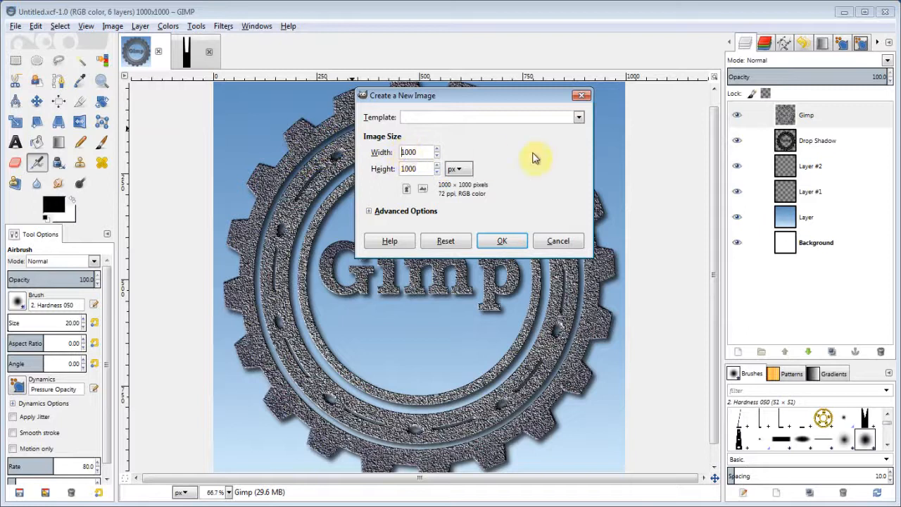
click(411, 152)
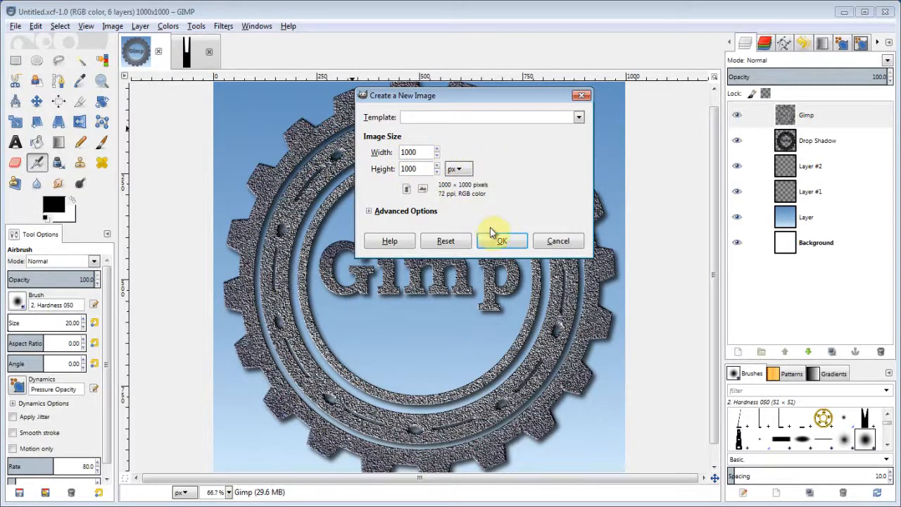
click(501, 240)
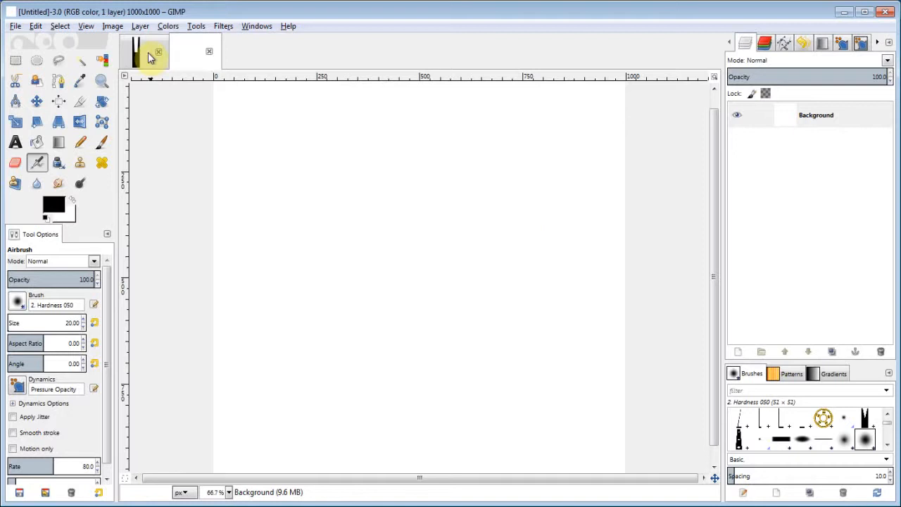
Close the brush template.xcf image without saving, returning to the blank image.
click(183, 50)
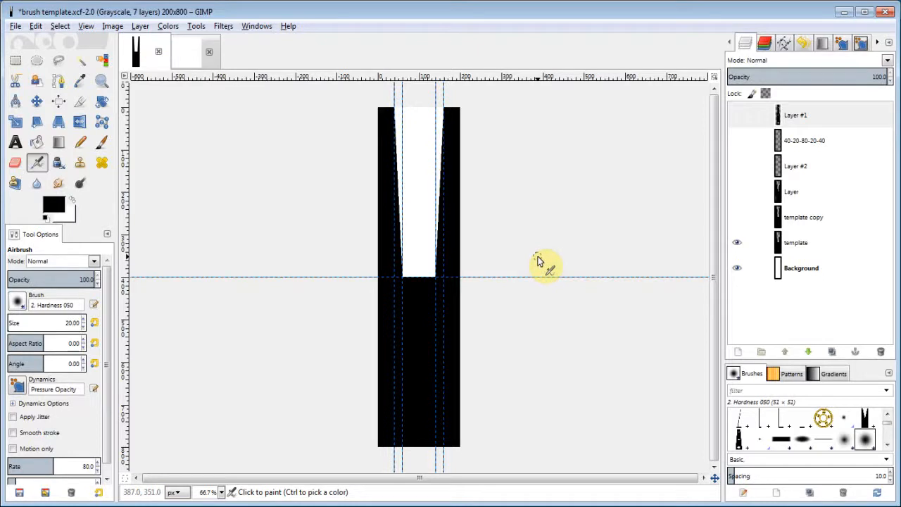
mouse_move(380, 119)
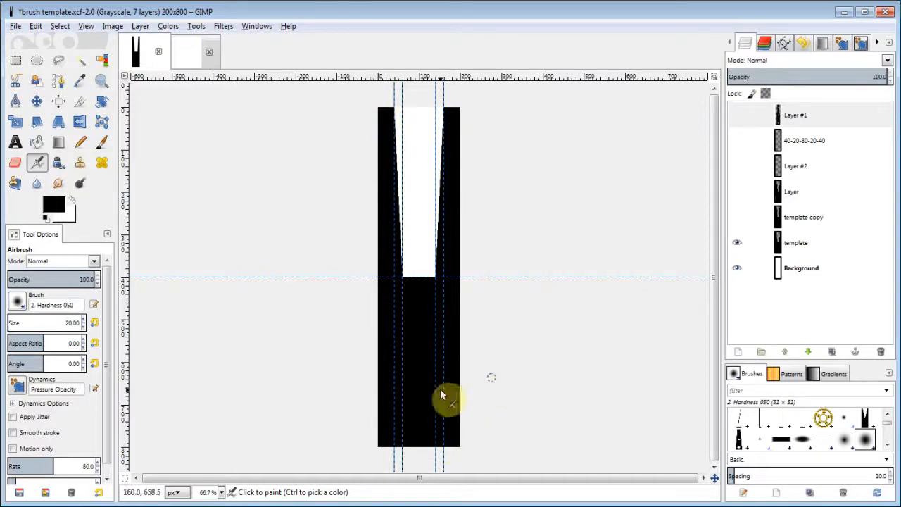
mouse_move(444, 239)
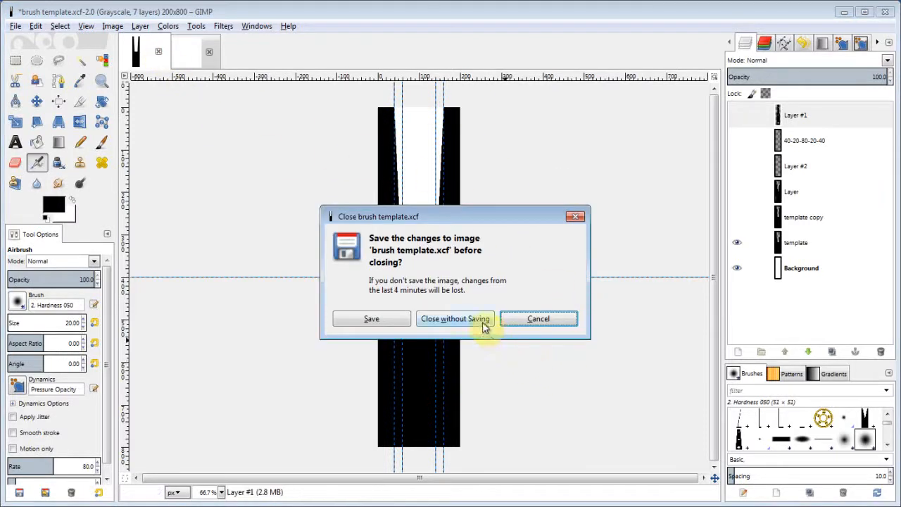
click(454, 318)
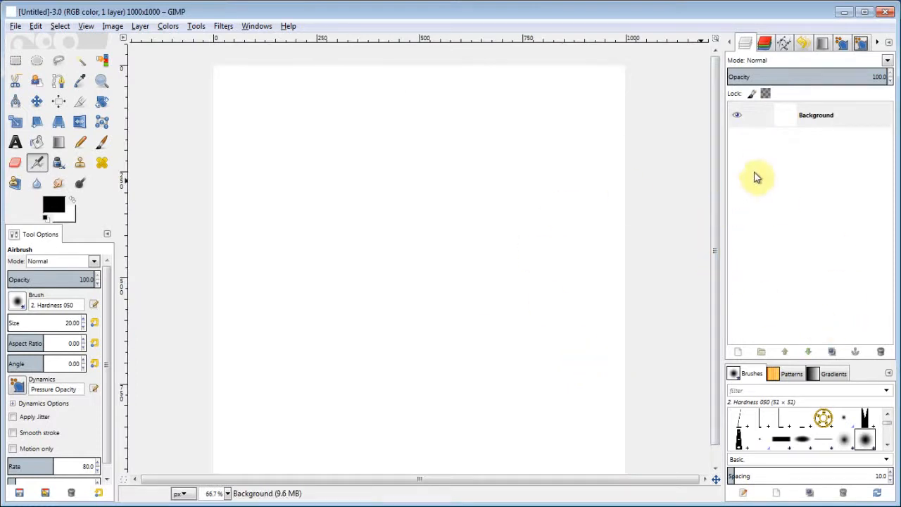
Add transparent layers and fill the layer named Layer with a blue Web 2.0 vertical gradient.
click(141, 26)
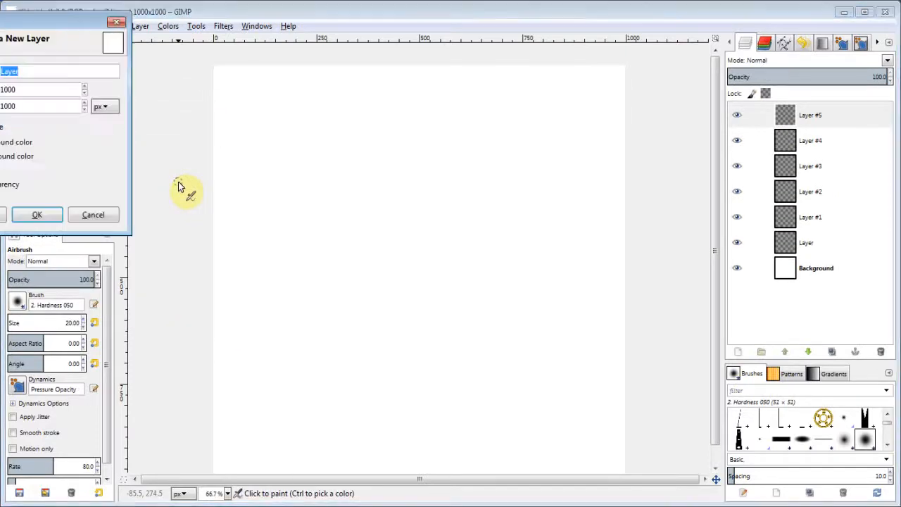
click(37, 214)
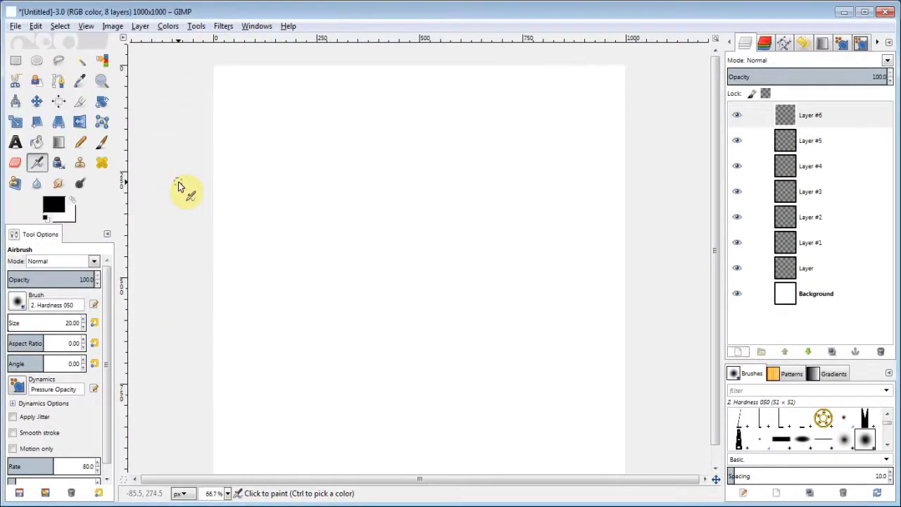
click(809, 268)
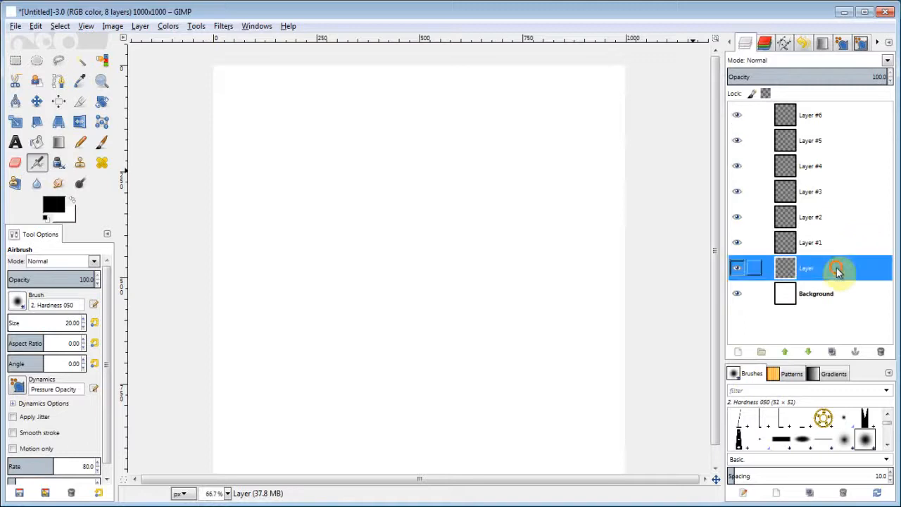
click(60, 142)
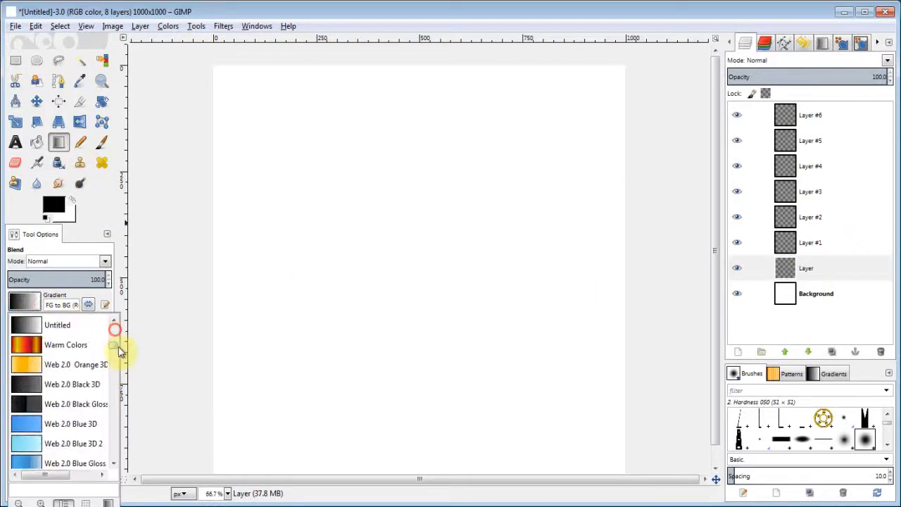
scroll(down, 3)
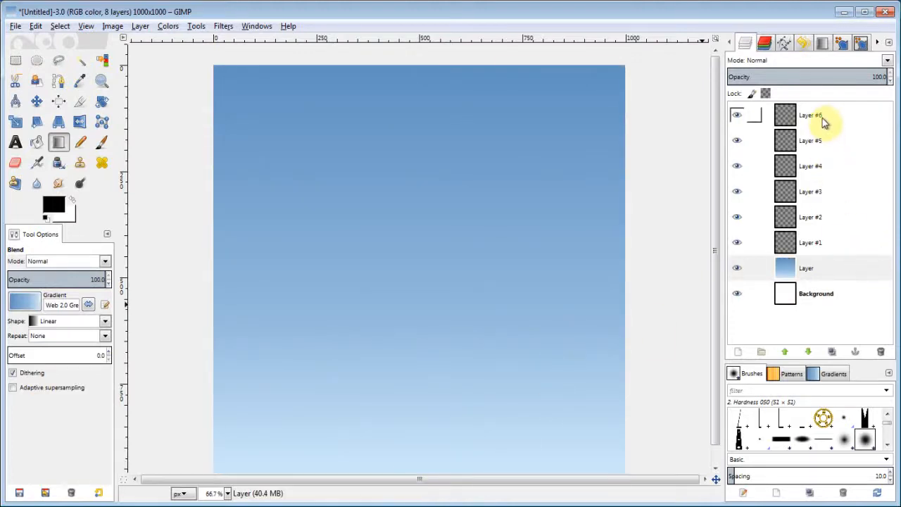
Stamp a row of black gear teeth along the top of Layer #6 with the 50x150 tooth brush at size 150.
click(811, 115)
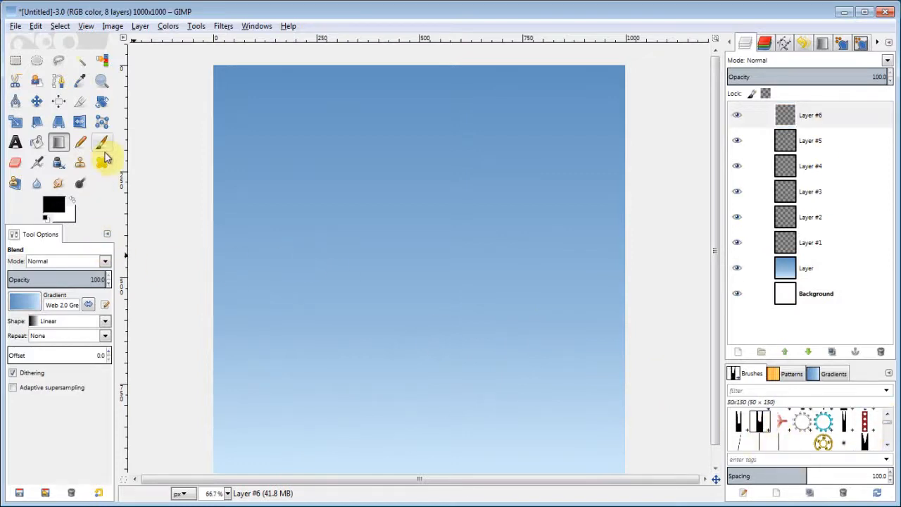
click(102, 141)
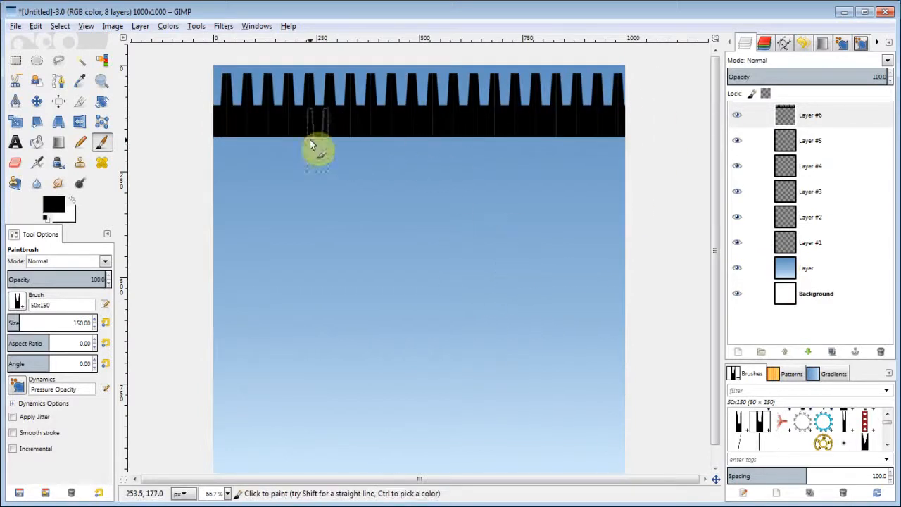
mouse_move(465, 134)
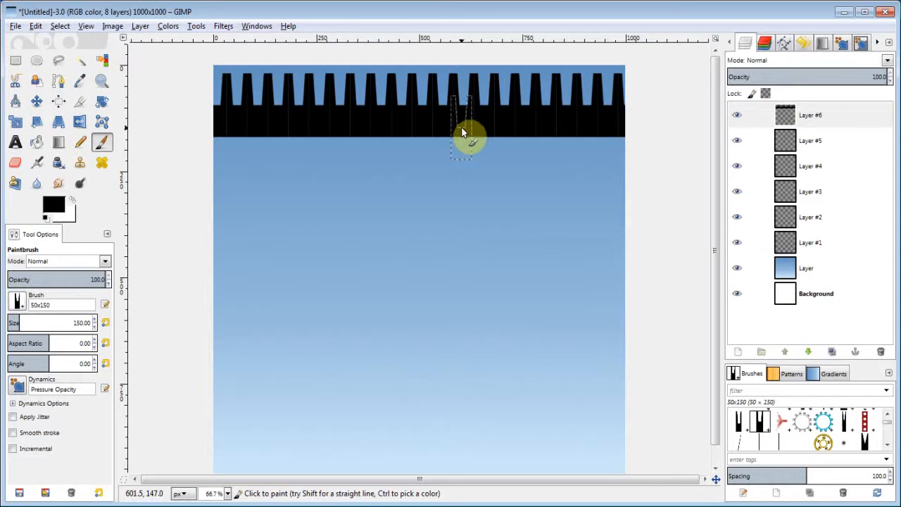
mouse_move(563, 154)
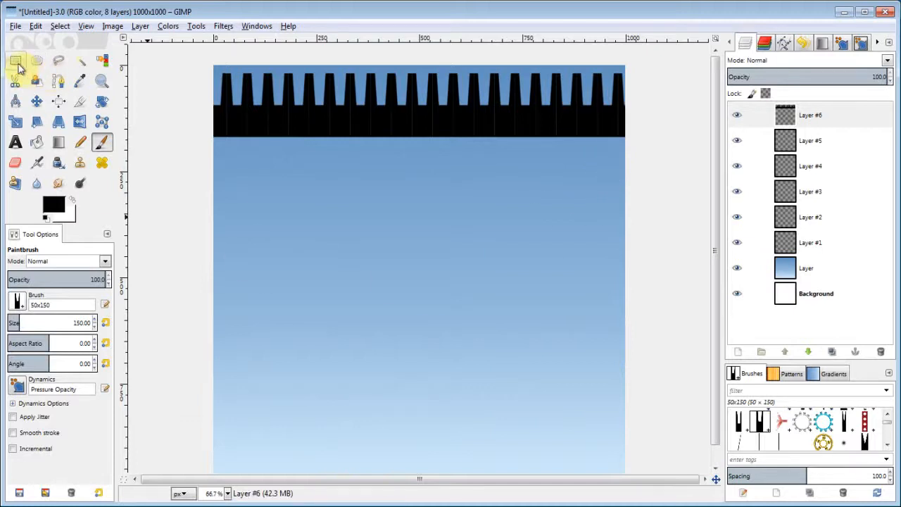
Fill a wide band and a thin band below the teeth with black on Layer #5.
click(16, 59)
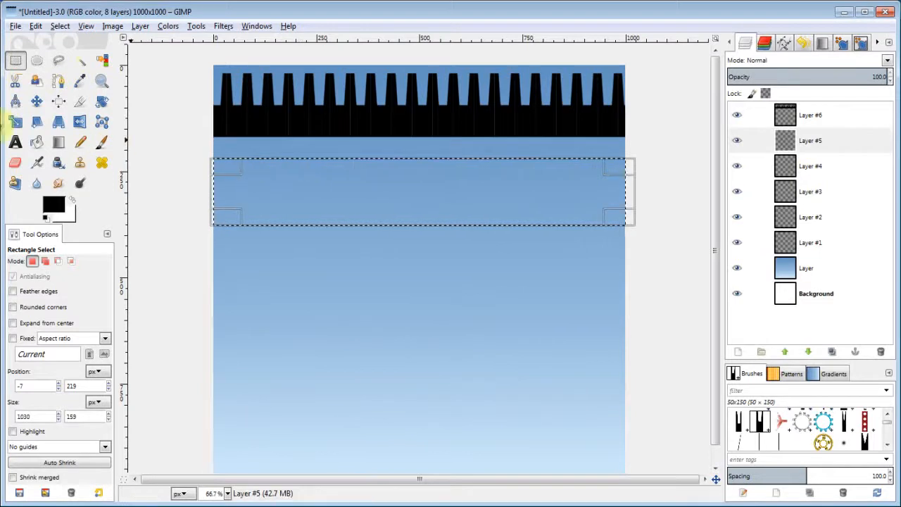
click(37, 141)
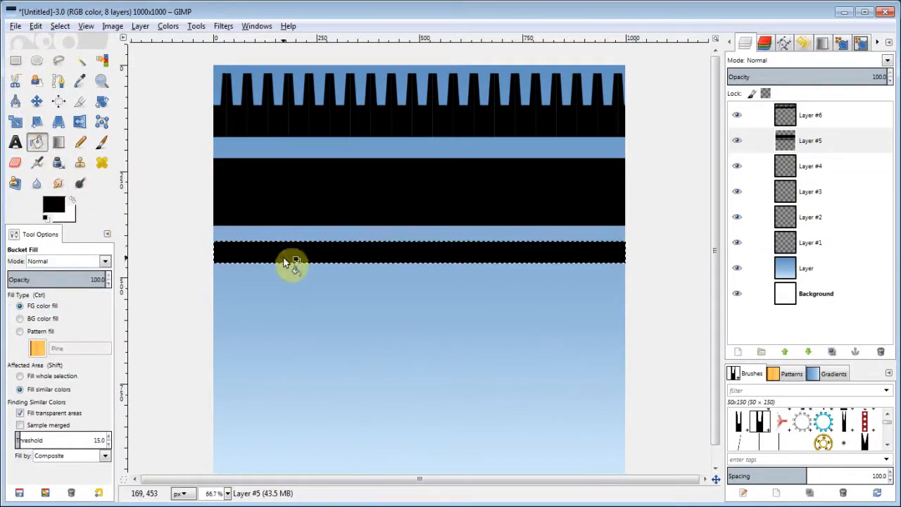
click(59, 25)
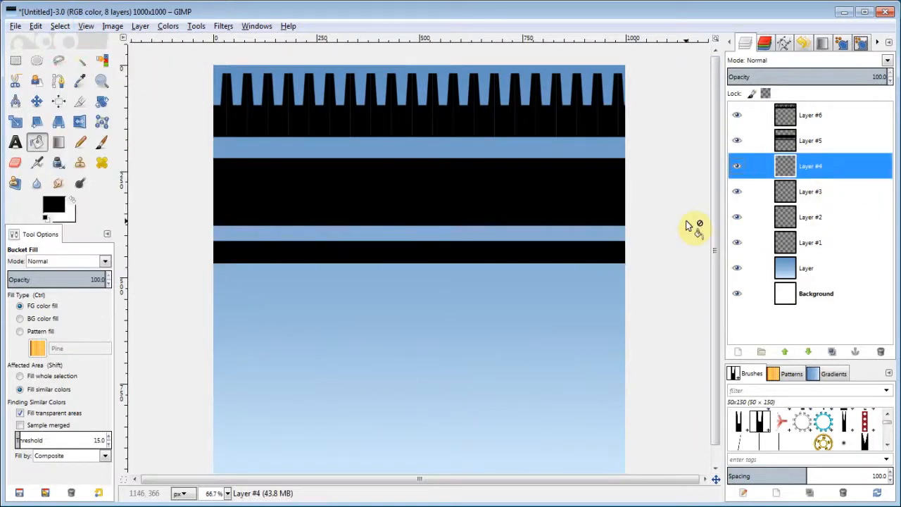
mouse_move(401, 194)
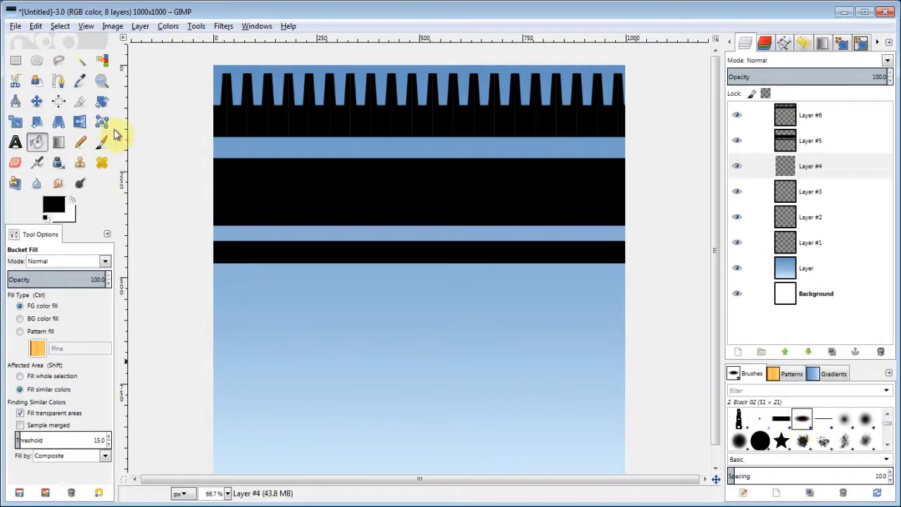
Return to the Paintbrush with a rotated block brush and bring up Layer #4's options.
click(101, 142)
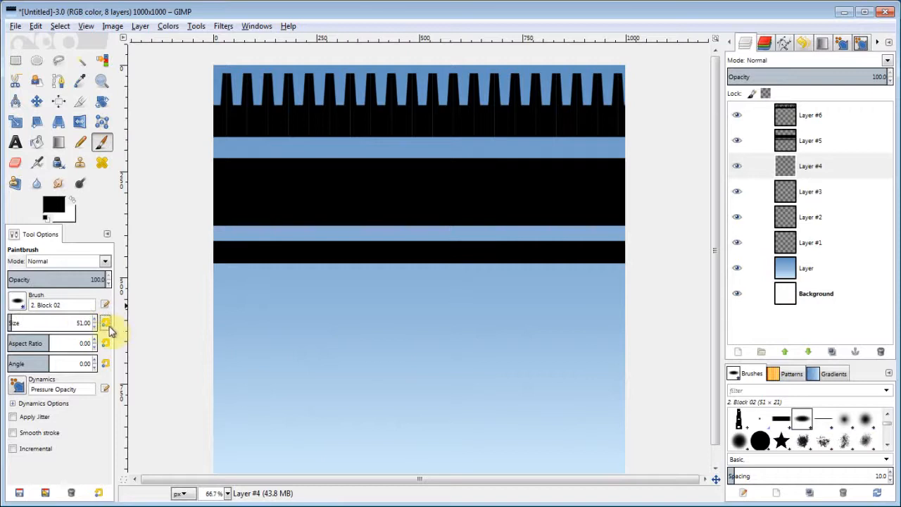
mouse_move(77, 416)
text(90)
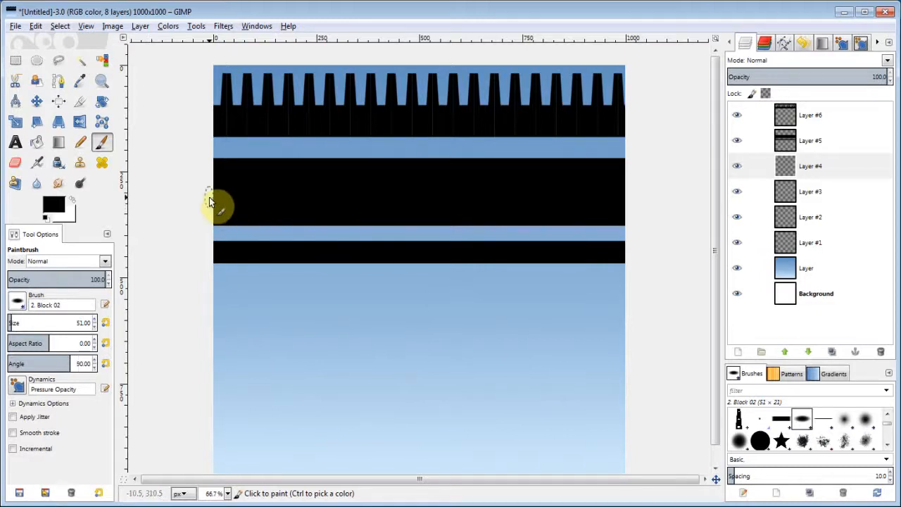
mouse_move(217, 200)
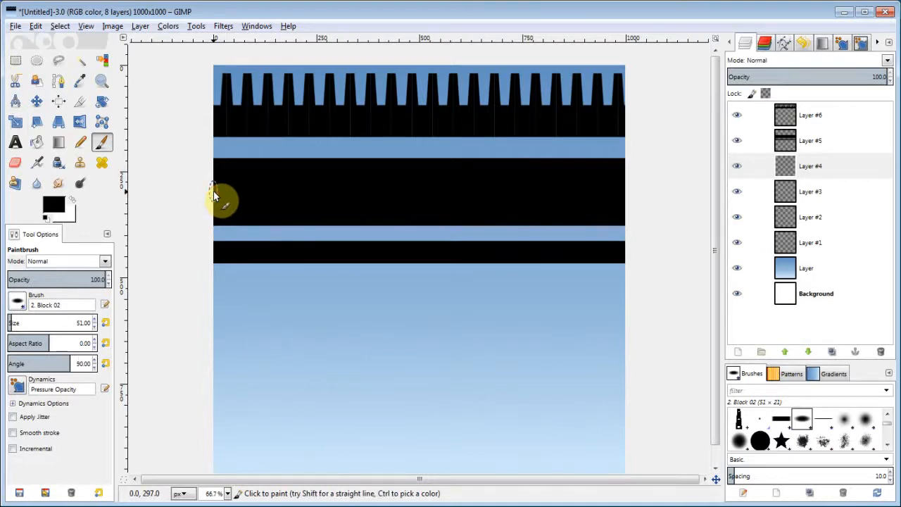
mouse_move(661, 190)
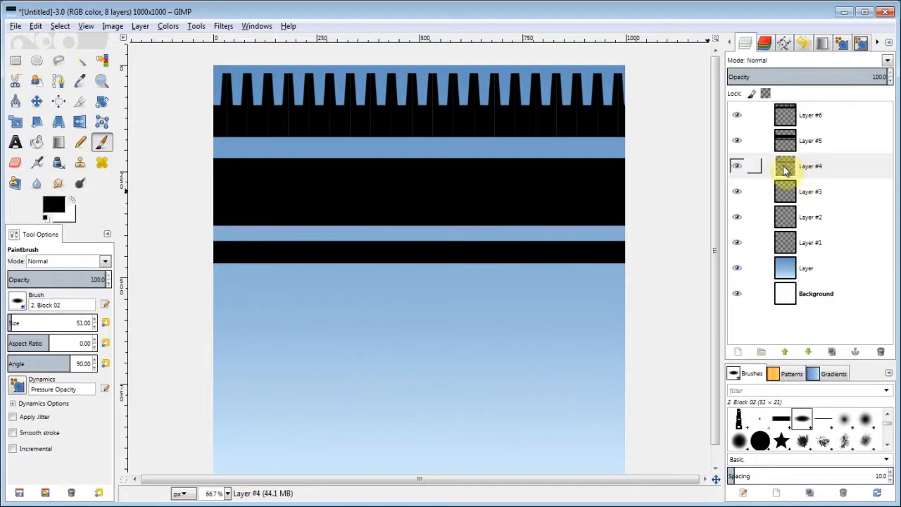
right_click(809, 166)
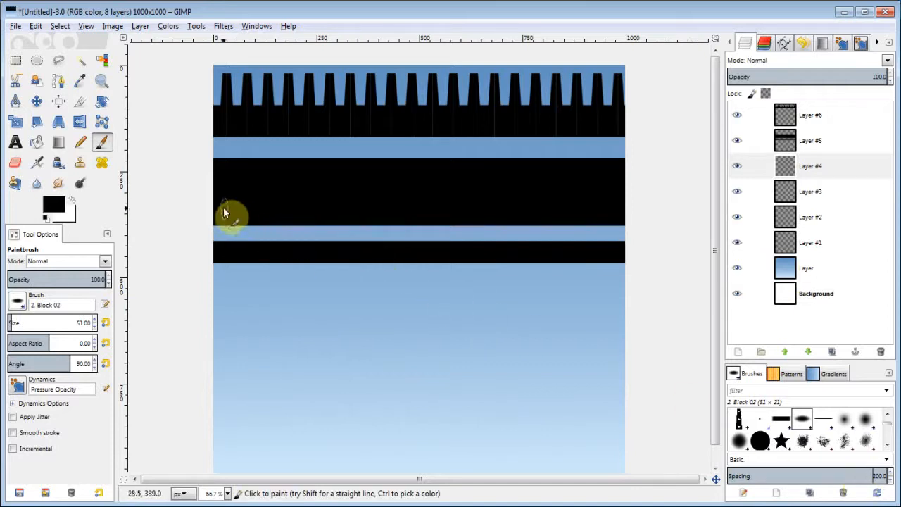
mouse_move(218, 197)
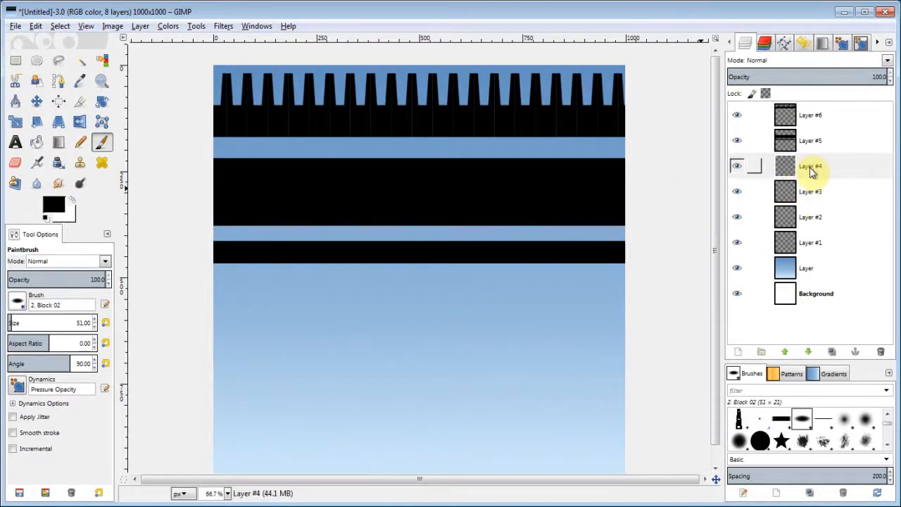
Turn Layer #4's shapes into a selection, paint glowing blue dots along the wide band, and choose the Block 01 brush.
right_click(809, 167)
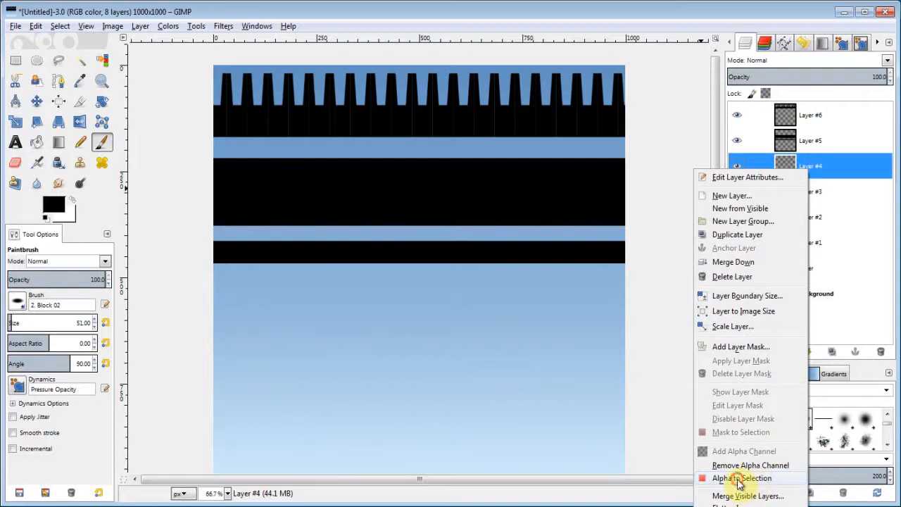
click(740, 479)
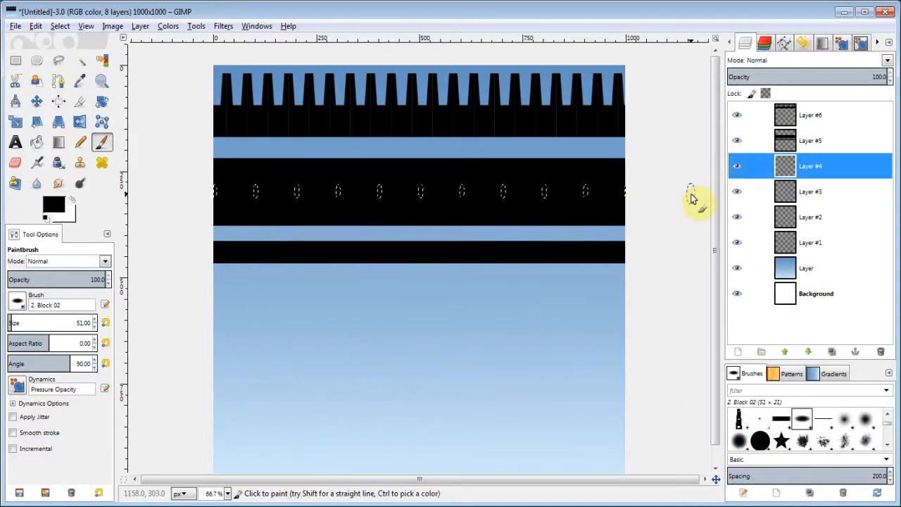
double_click(809, 166)
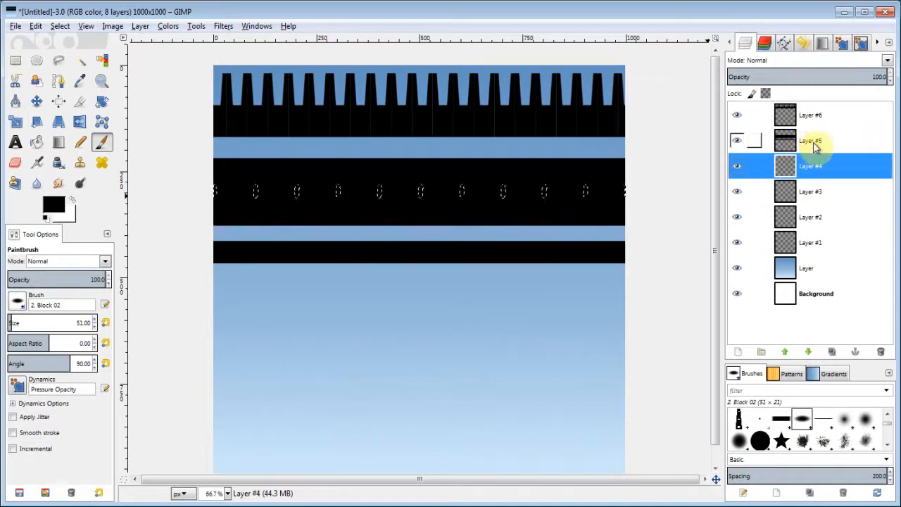
click(809, 141)
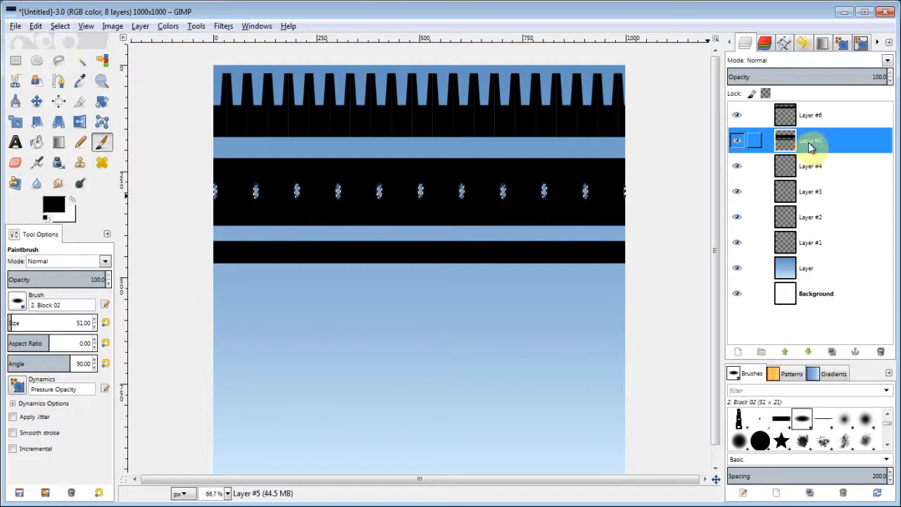
click(59, 25)
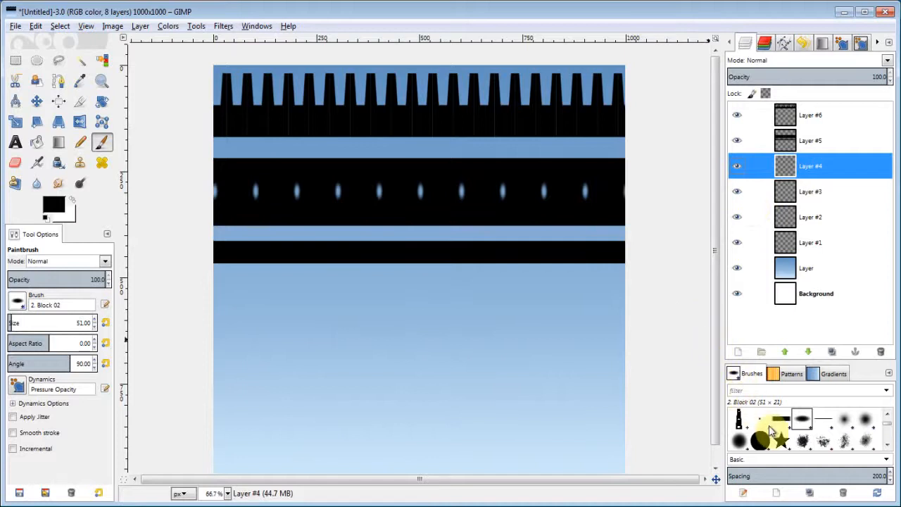
click(780, 418)
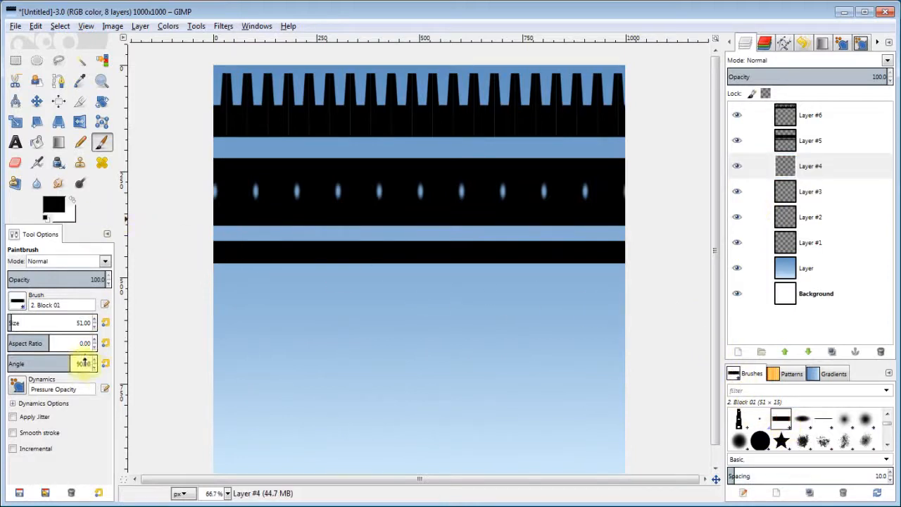
With brush angle 0, Shift-click straight dashes between the glowing dots on Layer #4.
click(34, 363)
text(0)
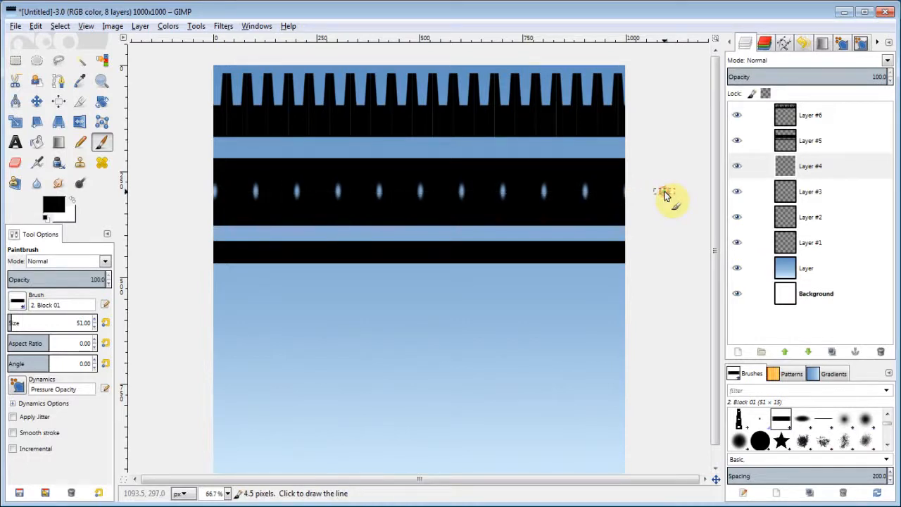
right_click(809, 166)
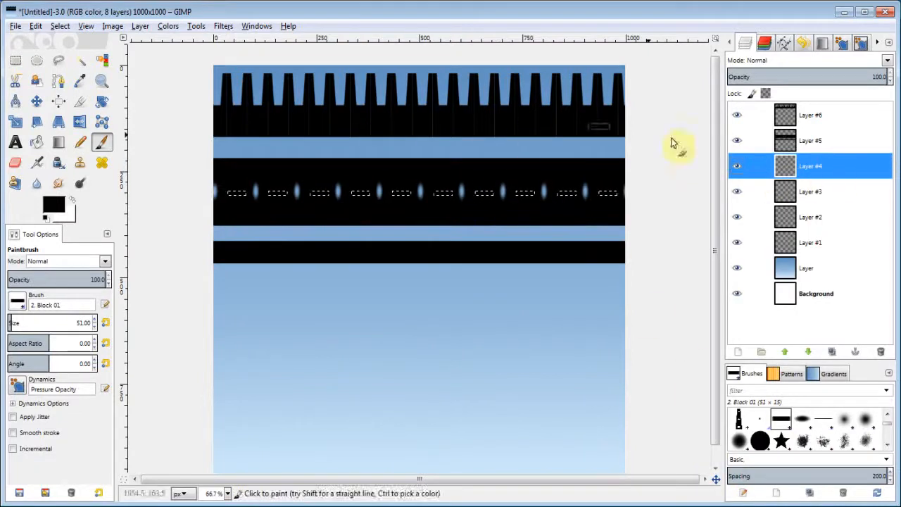
click(810, 141)
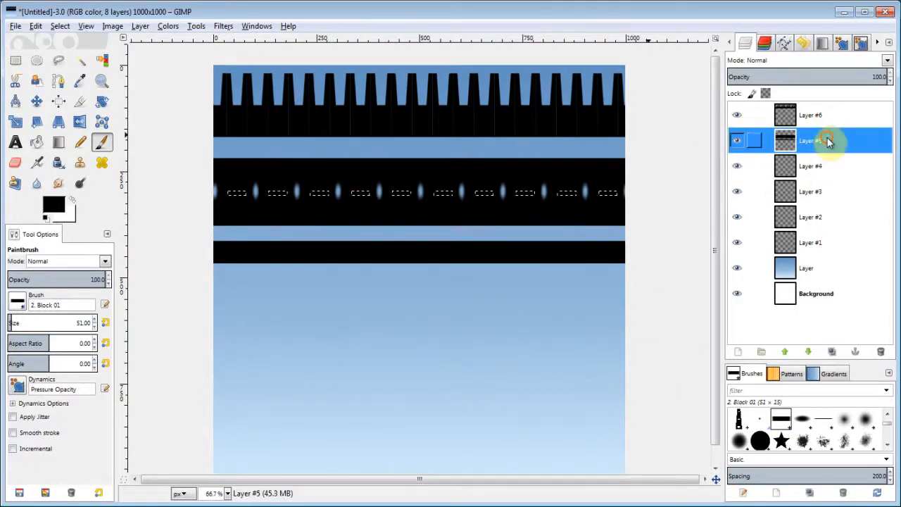
Merge the dot-and-dash Layer #4 down into Layer #5, leaving seven layers.
click(60, 26)
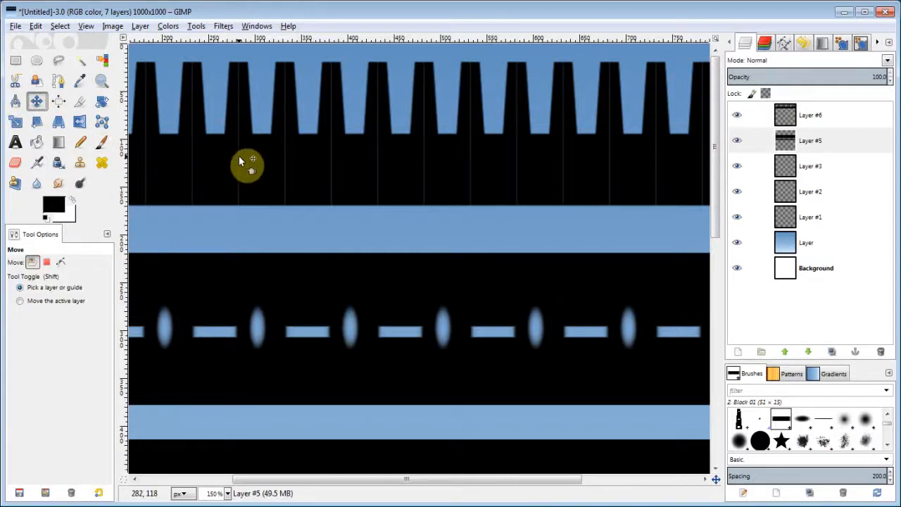
mouse_move(289, 181)
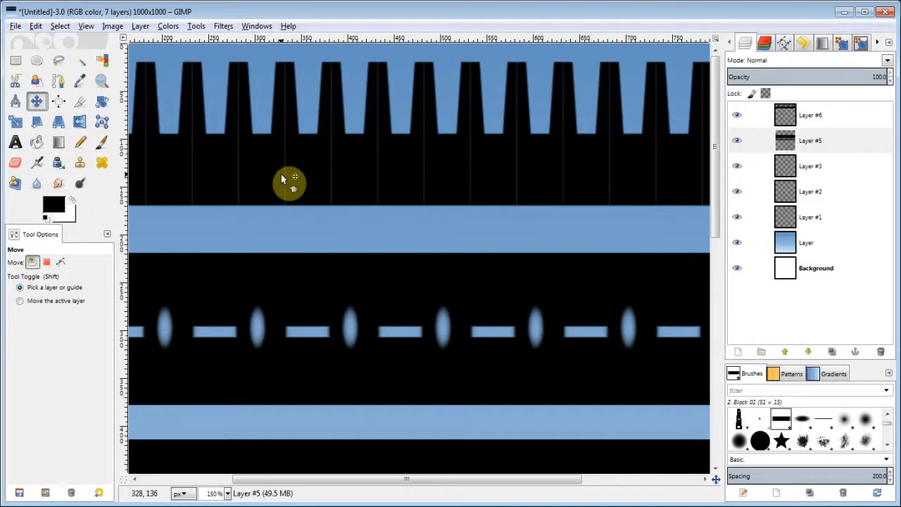
mouse_move(354, 183)
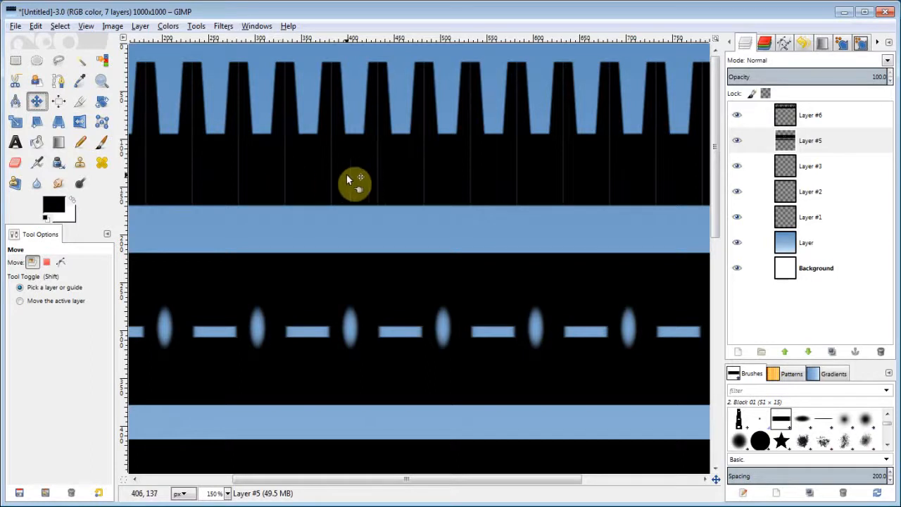
mouse_move(603, 171)
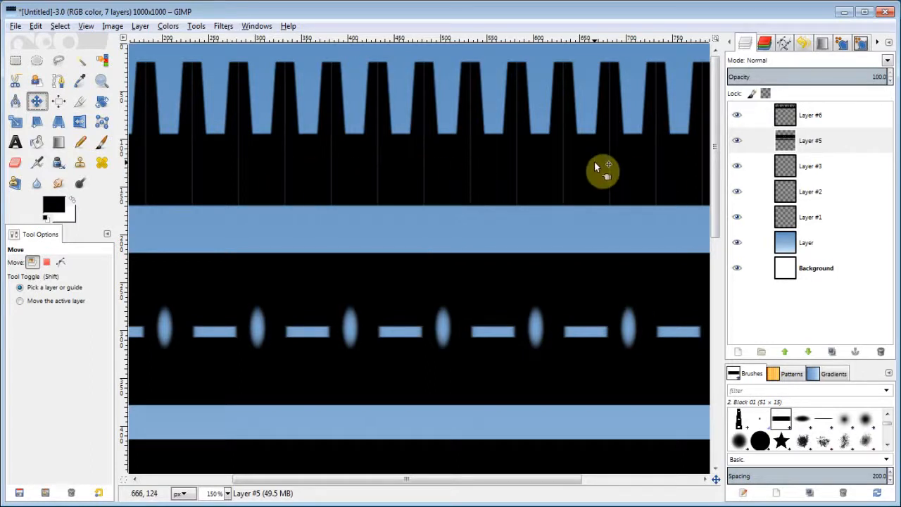
mouse_move(211, 195)
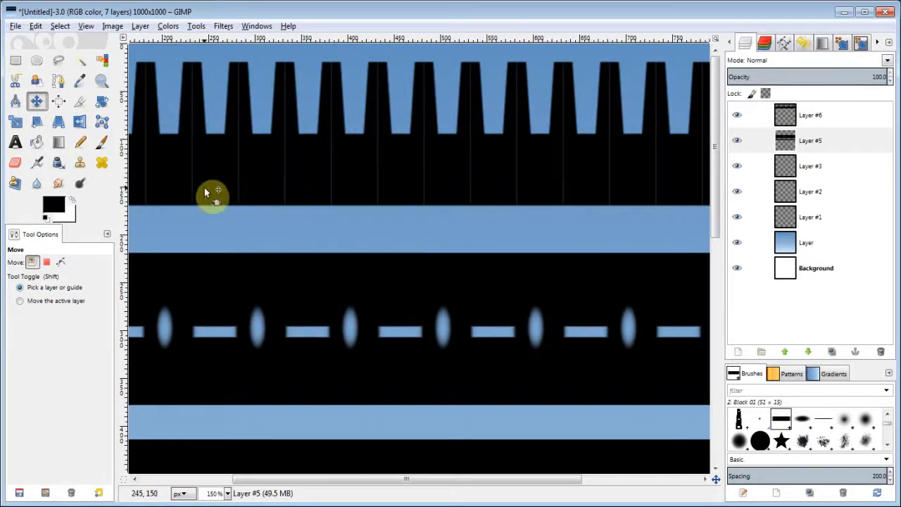
mouse_move(507, 180)
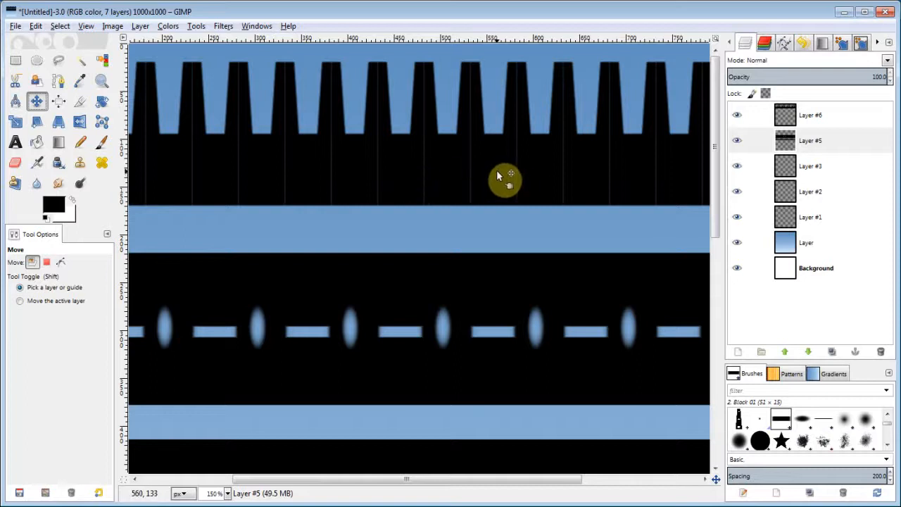
mouse_move(439, 144)
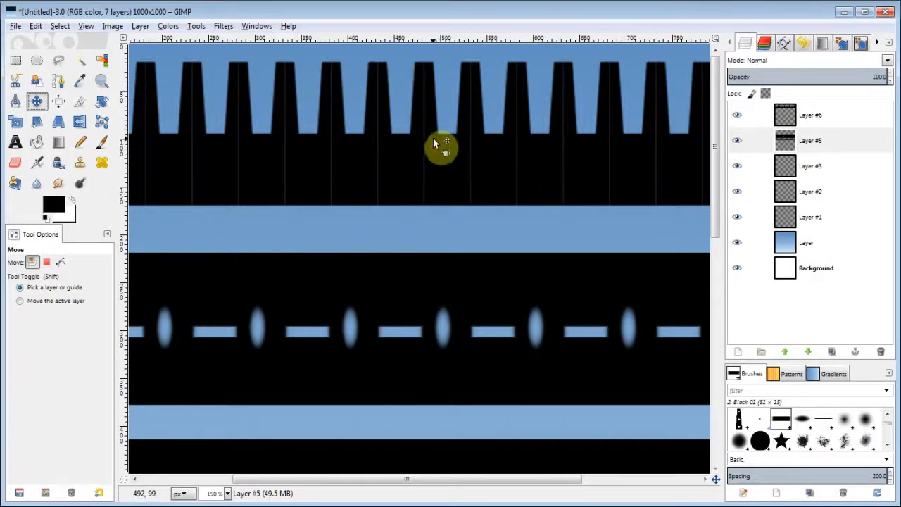
mouse_move(163, 143)
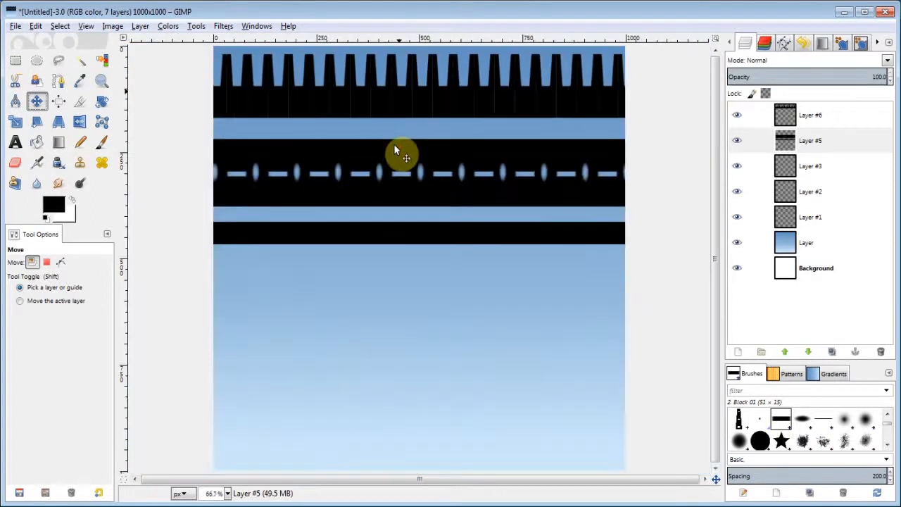
Merge Layer #5 down into one strip layer and bring up the Filters > Distorts list for Polar Coordinates.
right_click(810, 115)
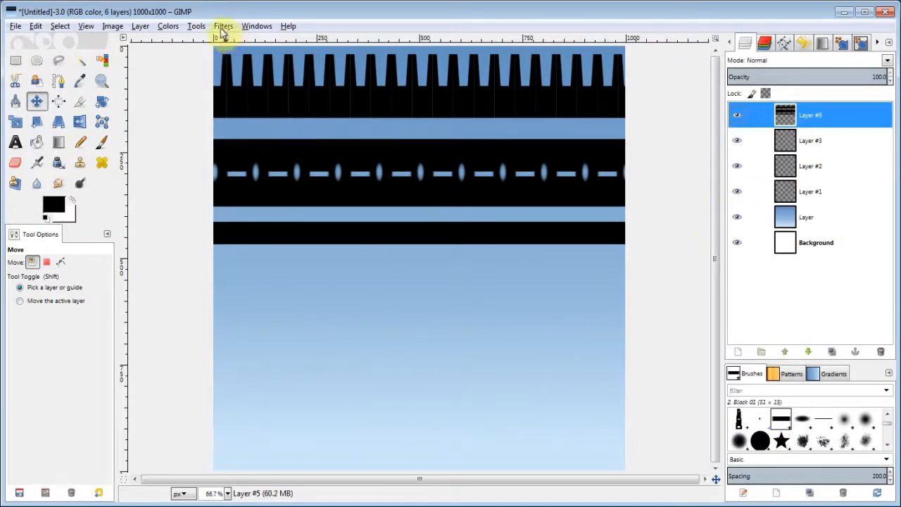
click(222, 25)
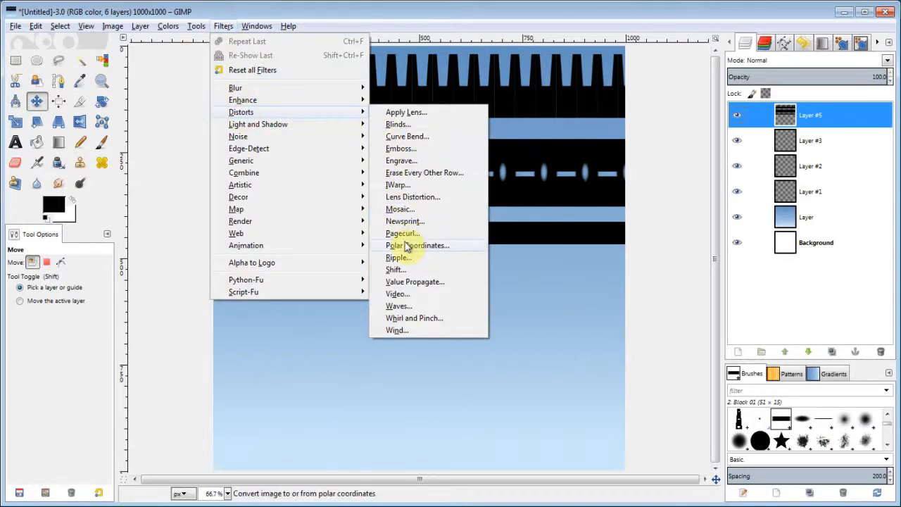
click(417, 245)
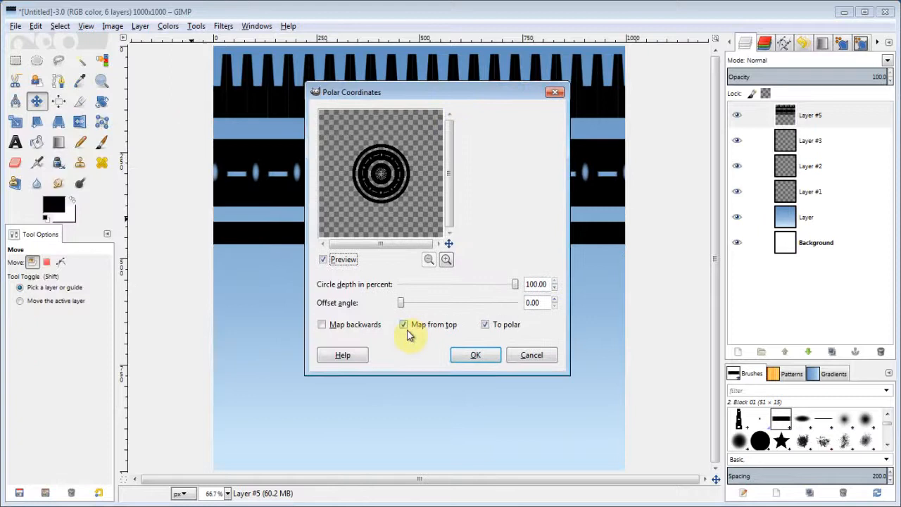
Apply Polar Coordinates with Map from top unticked so the gear teeth face outward.
click(402, 323)
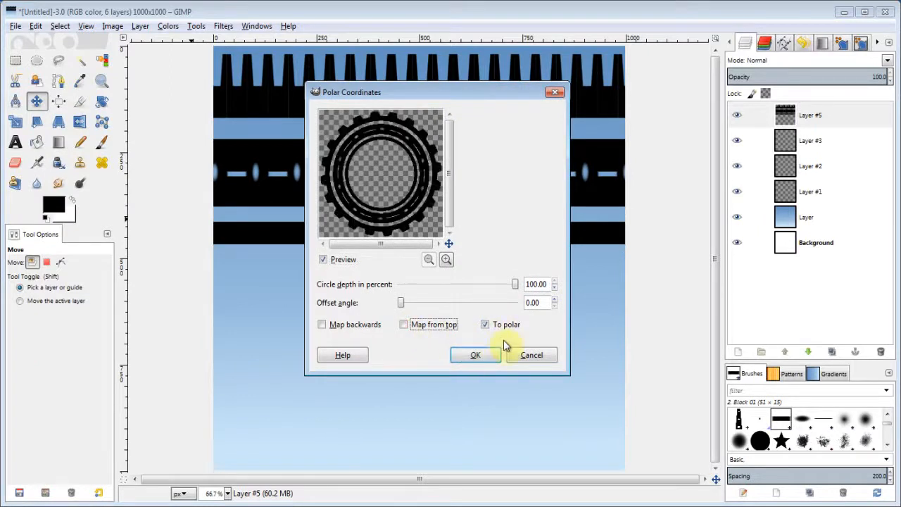
click(476, 355)
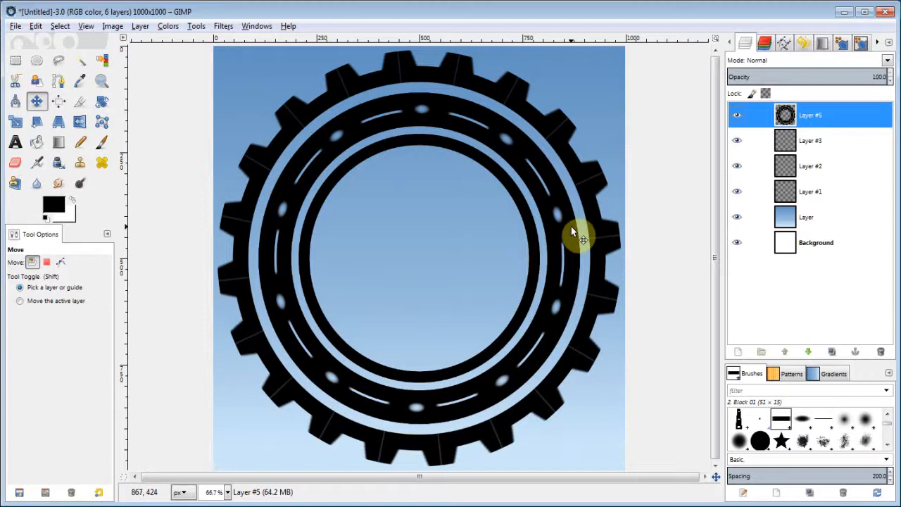
mouse_move(588, 236)
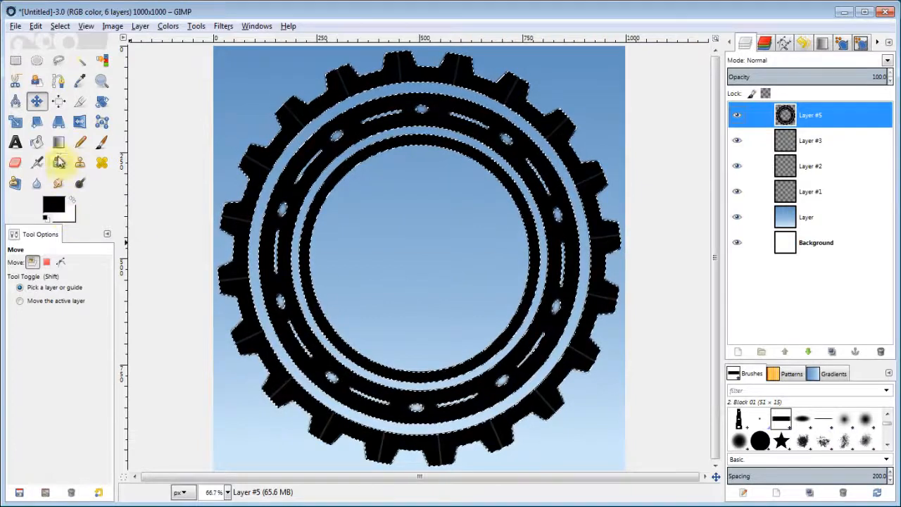
Set the Blend tool to the Cold Steel 2 gradient with a Radial shape.
click(59, 142)
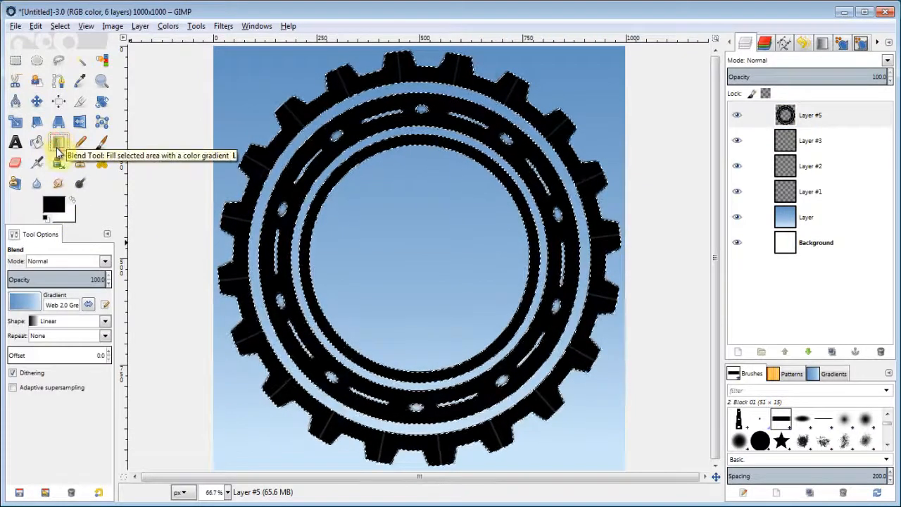
click(22, 302)
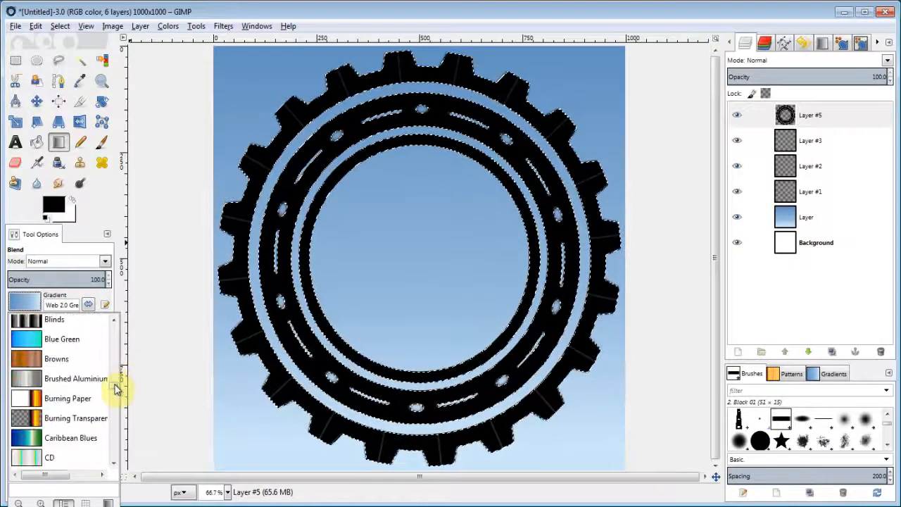
scroll(down, 3)
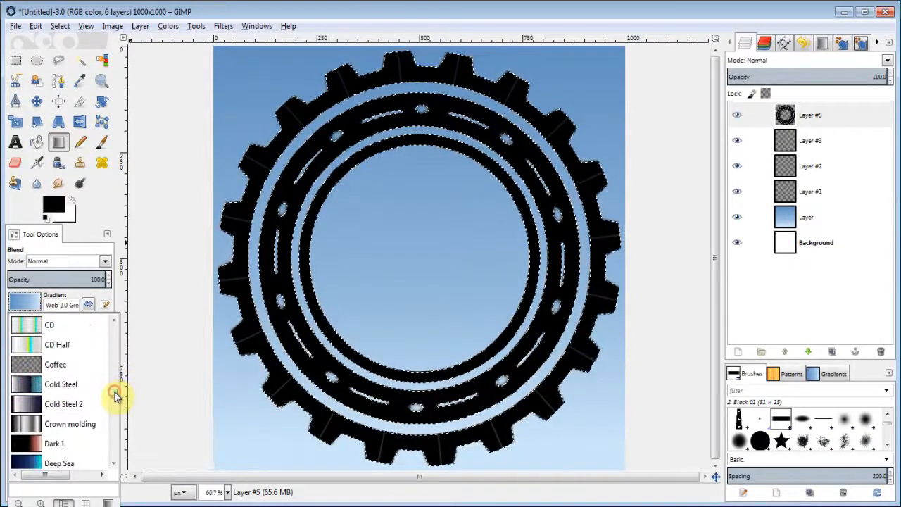
click(64, 403)
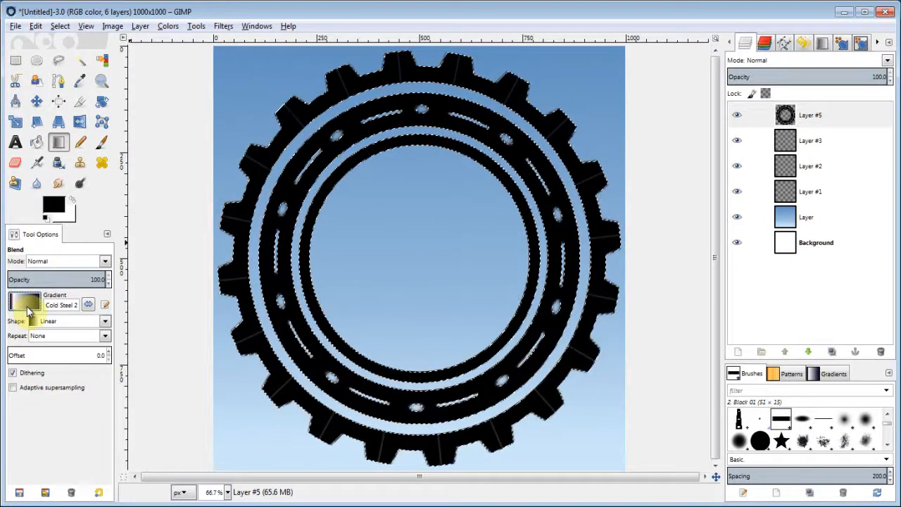
click(105, 321)
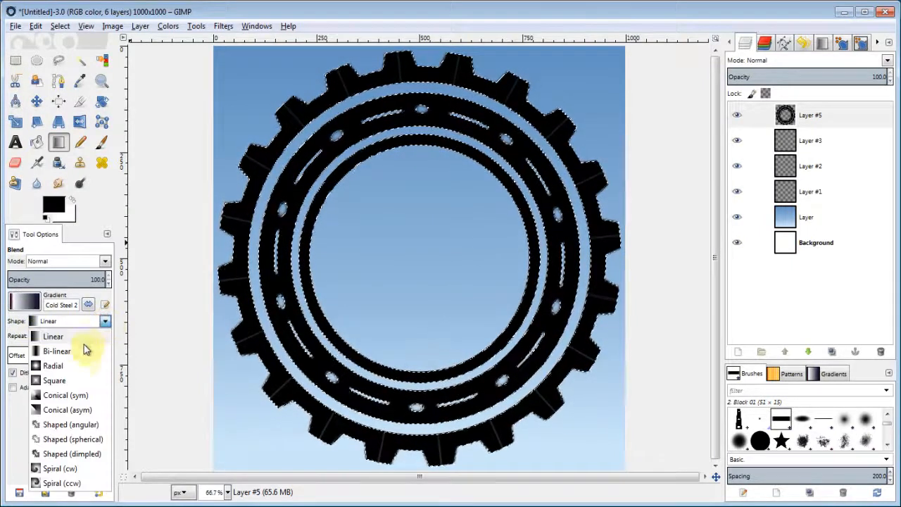
click(54, 366)
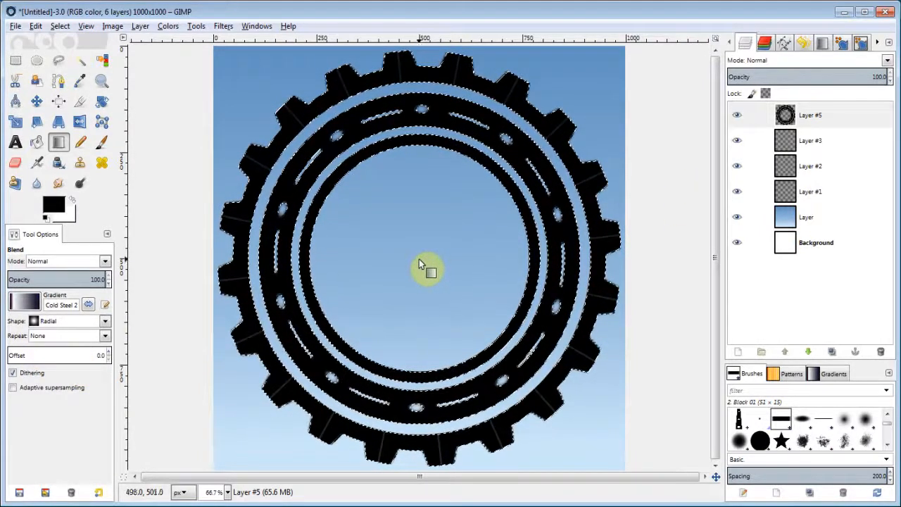
Drag a radial steel-grey gradient from the gear's centre out across its rings.
drag(421, 268, 538, 190)
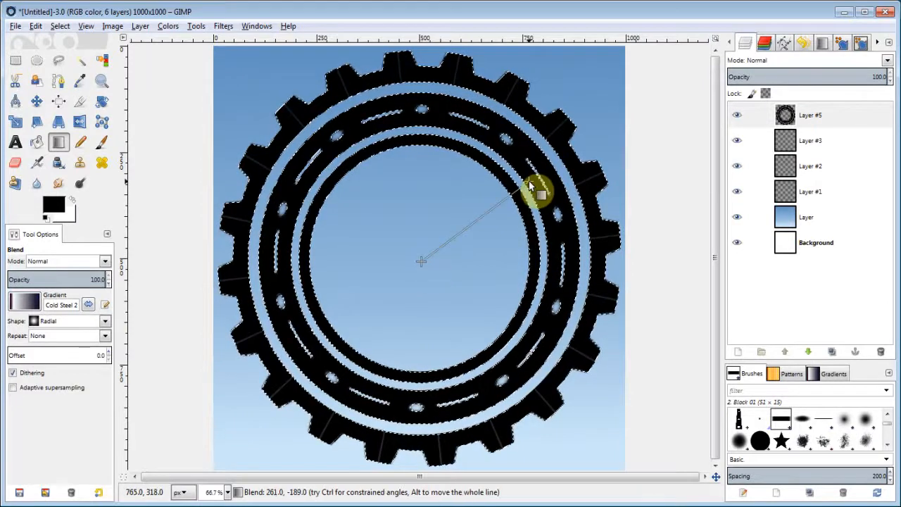
drag(538, 190, 612, 132)
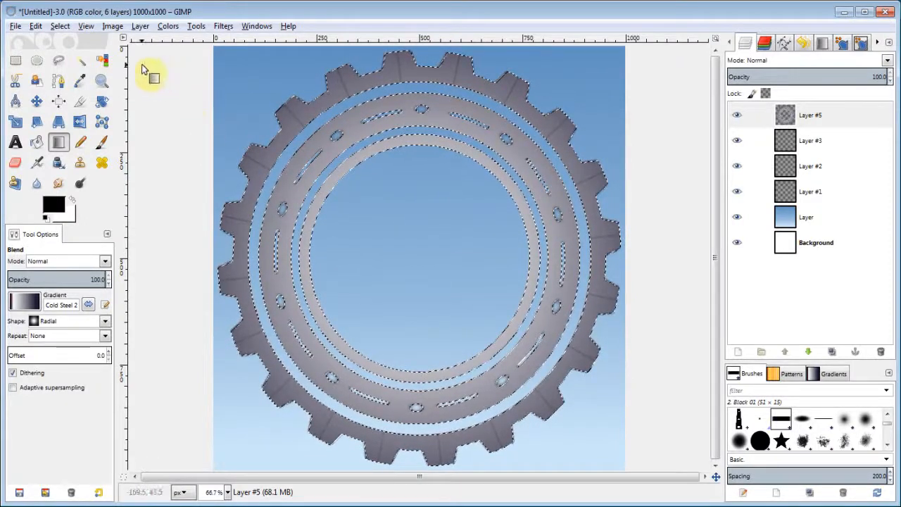
mouse_move(363, 194)
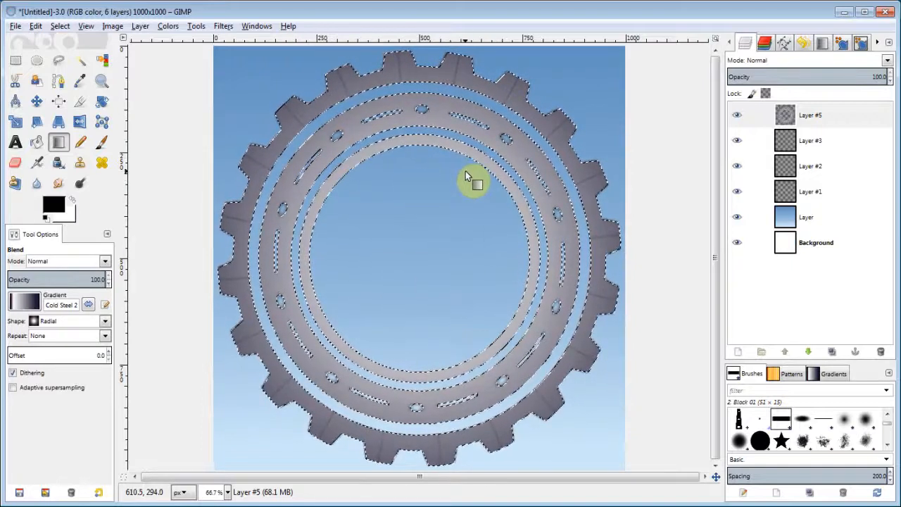
mouse_move(419, 285)
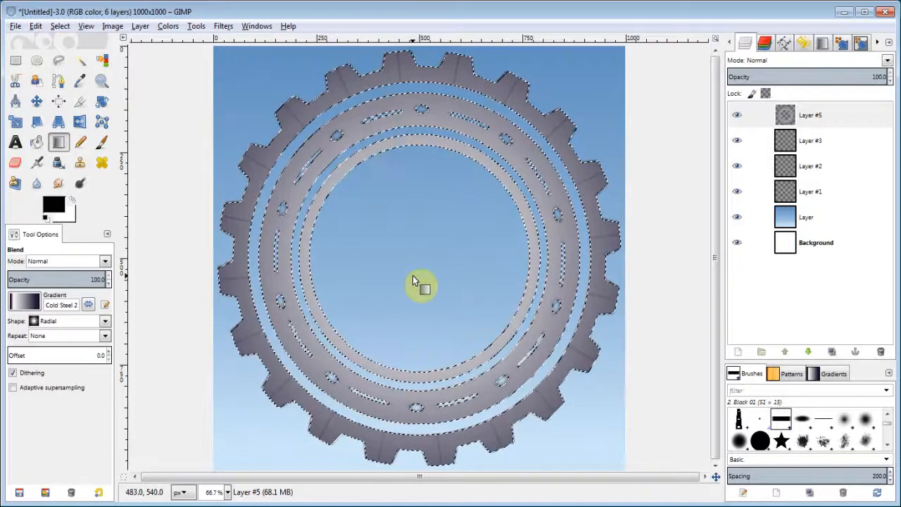
mouse_move(232, 134)
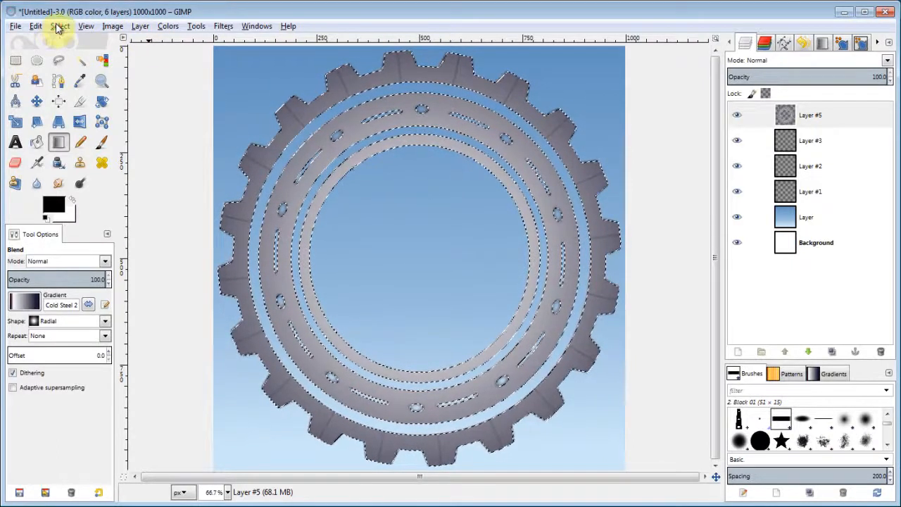
Remove the selection with Select > None so the gear's gradient shows cleanly.
click(59, 26)
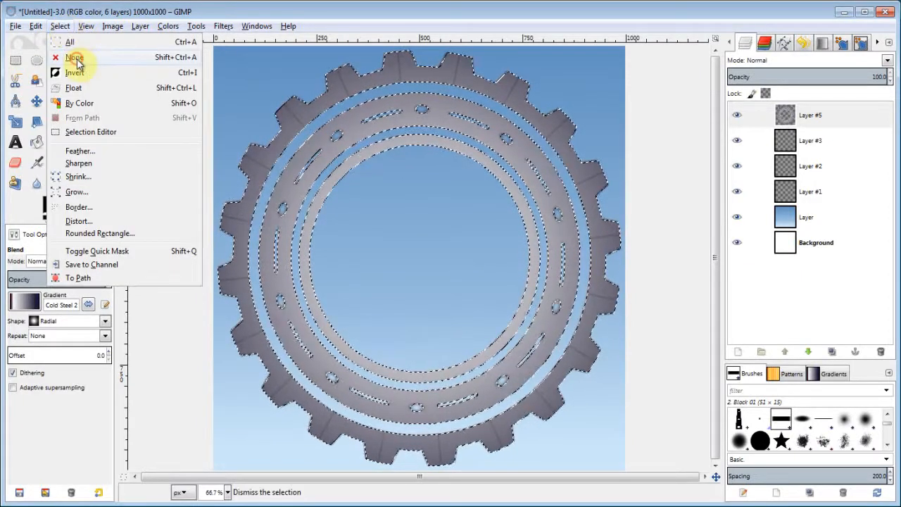
click(73, 57)
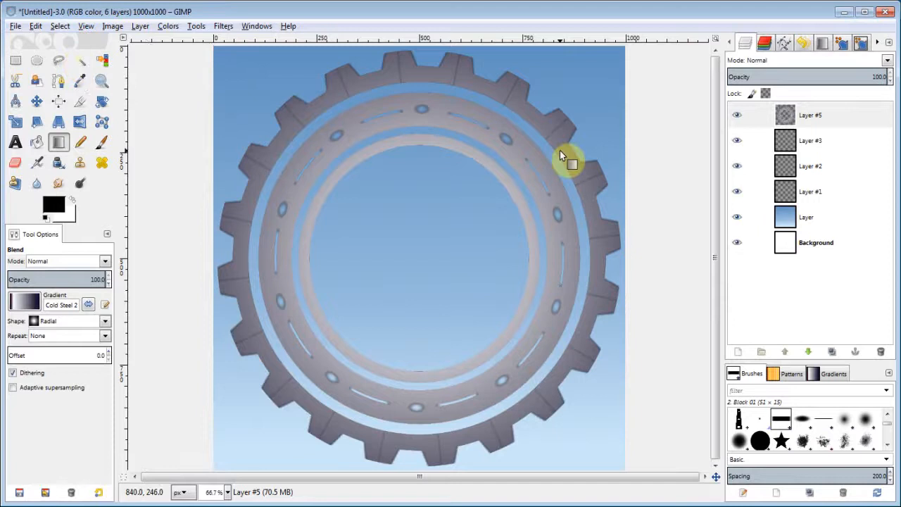
click(738, 141)
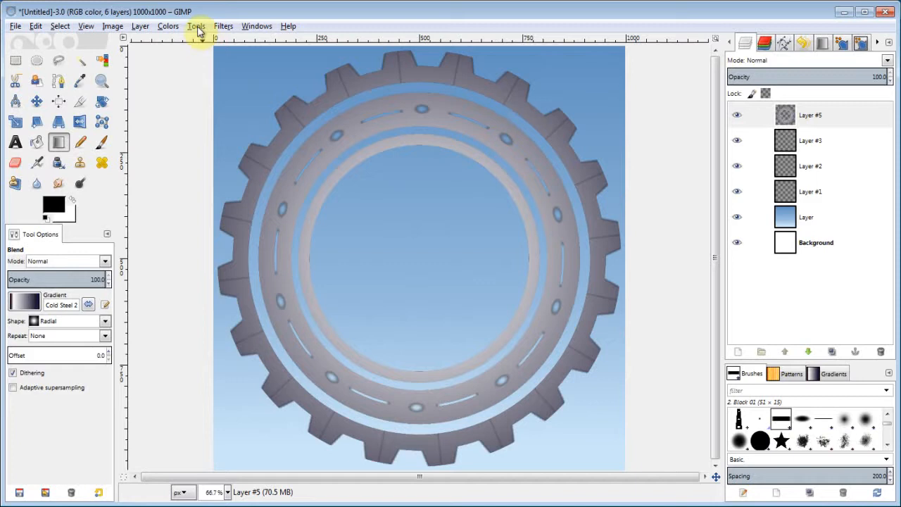
Bump-map the gear layer with Depth 43 and Elevation about 19, then make Layer #3 active.
click(223, 25)
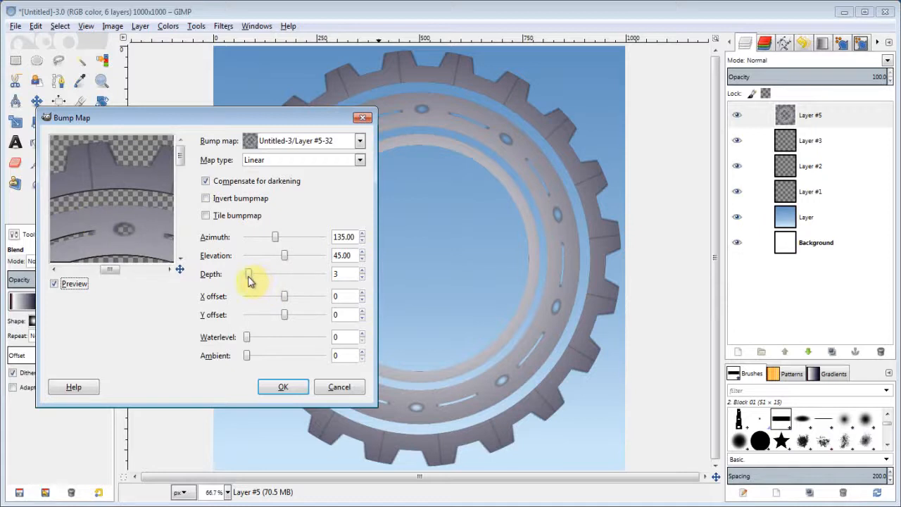
drag(248, 273, 284, 273)
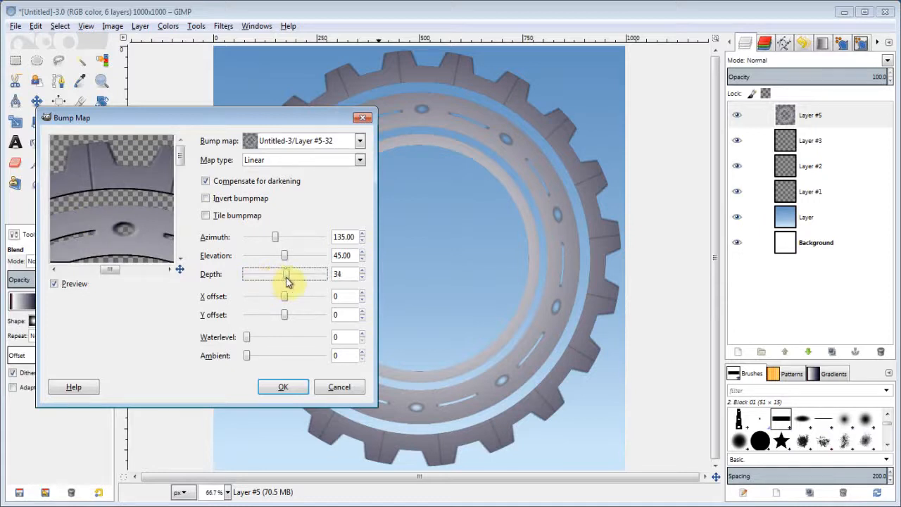
drag(287, 273, 298, 273)
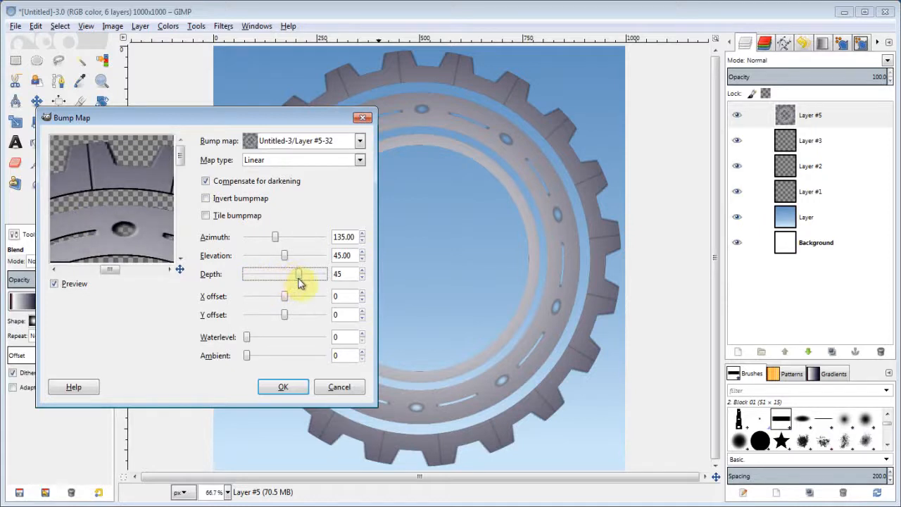
drag(292, 274, 285, 275)
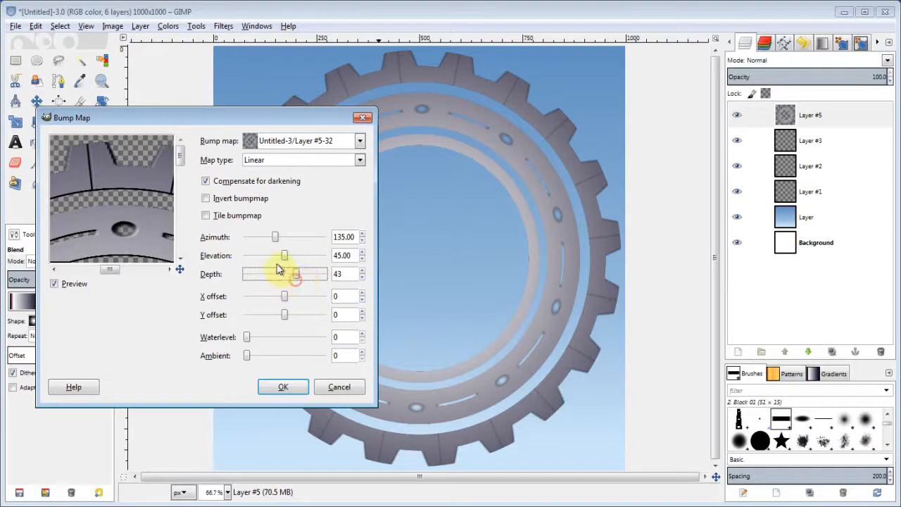
drag(284, 254, 284, 255)
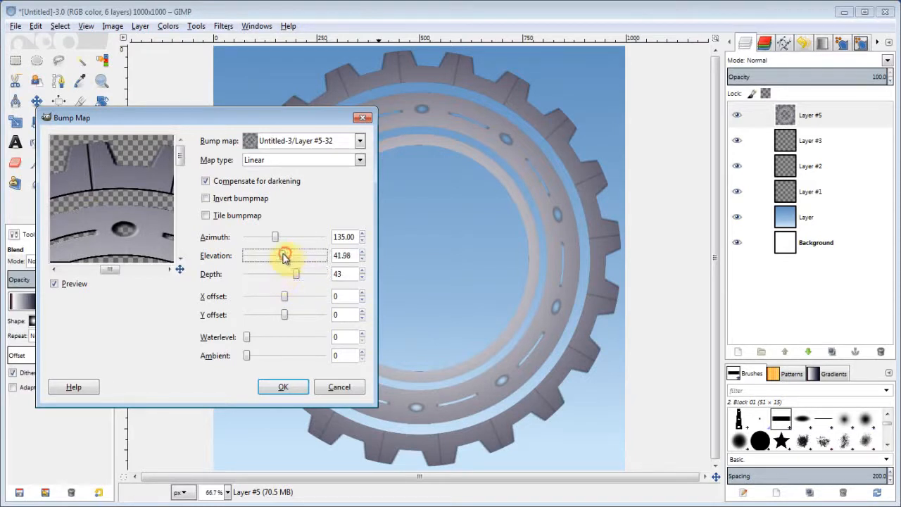
drag(284, 255, 266, 255)
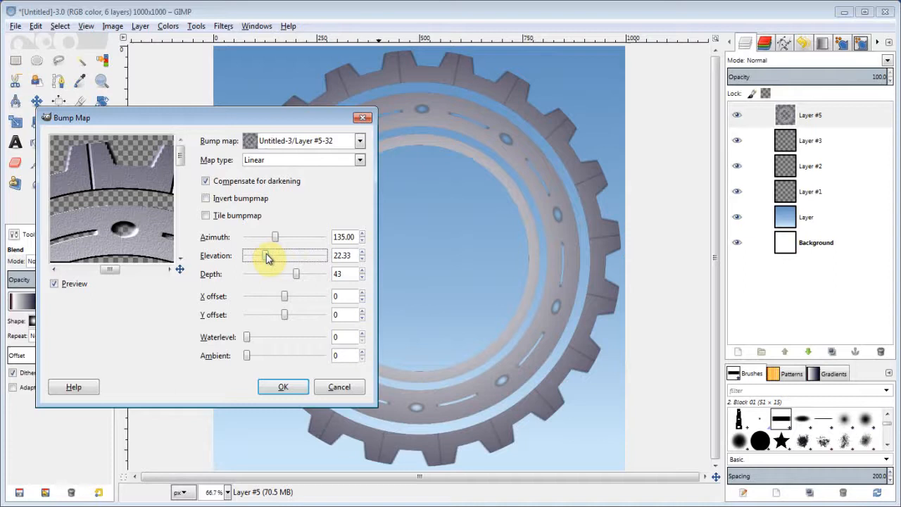
drag(267, 256, 265, 257)
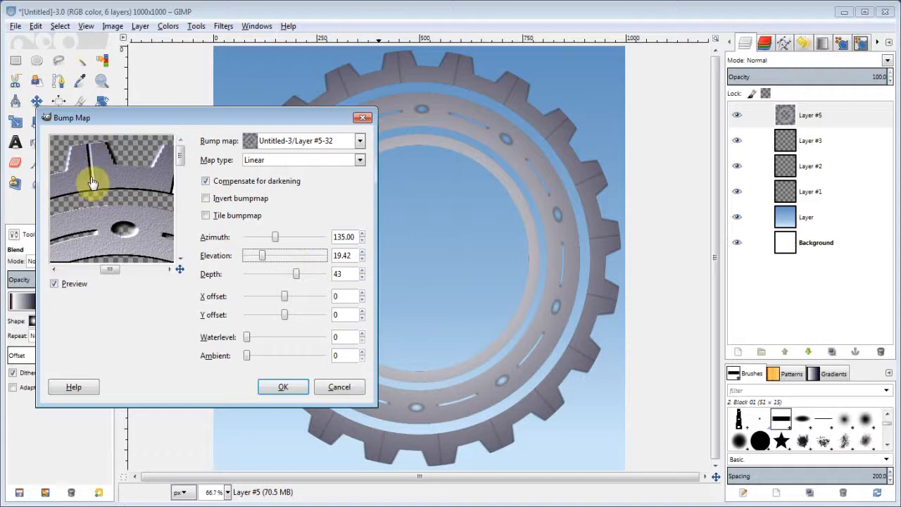
mouse_move(153, 176)
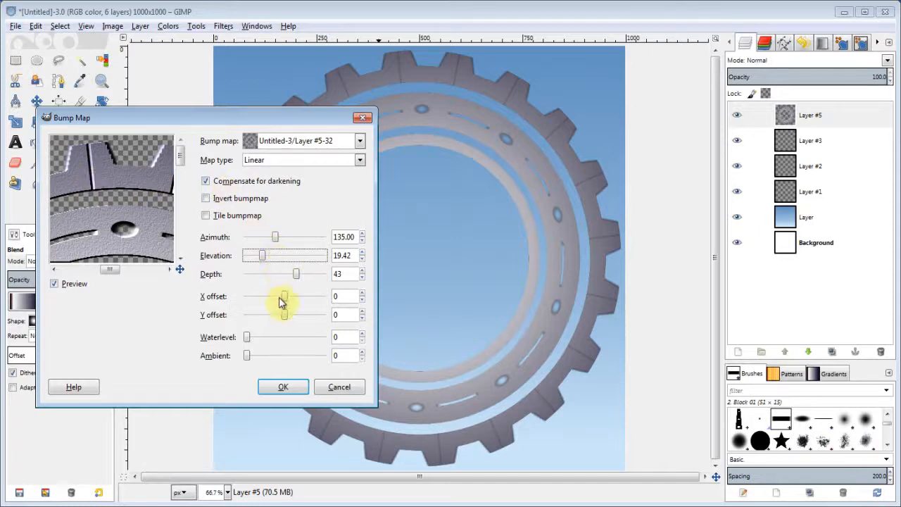
mouse_move(267, 271)
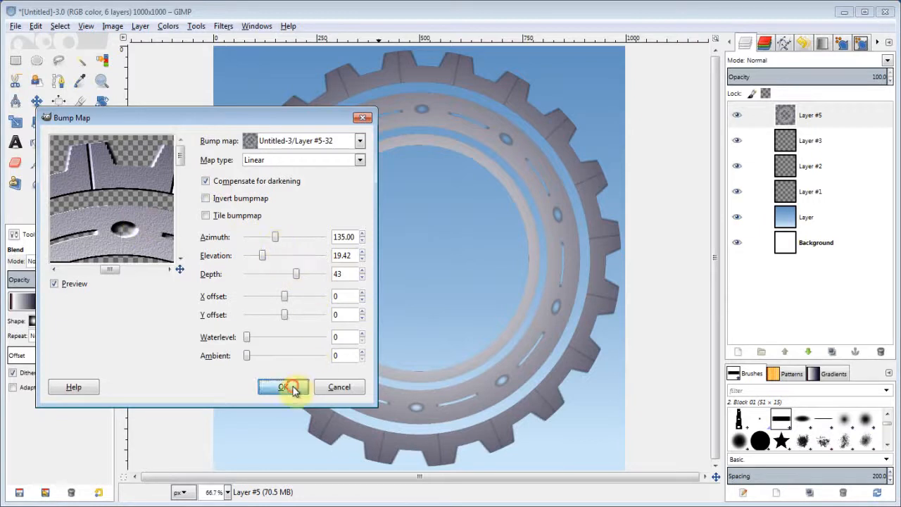
click(282, 387)
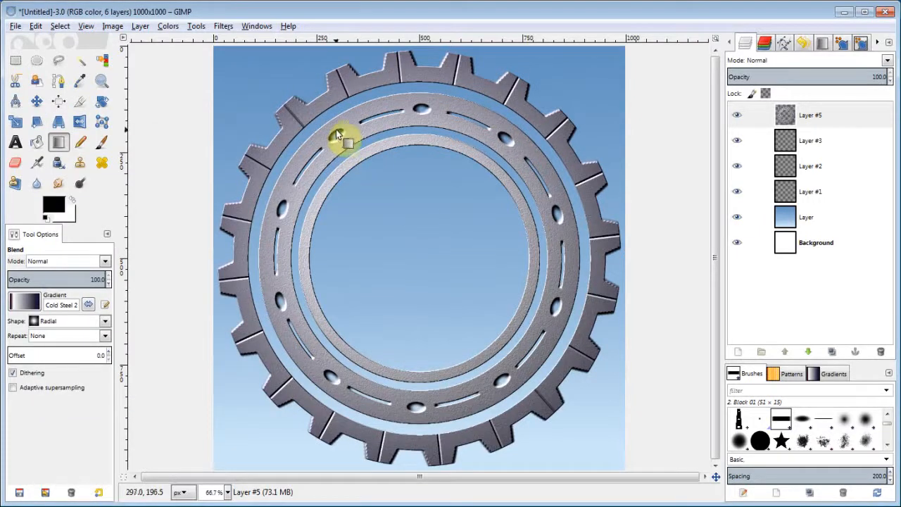
mouse_move(513, 326)
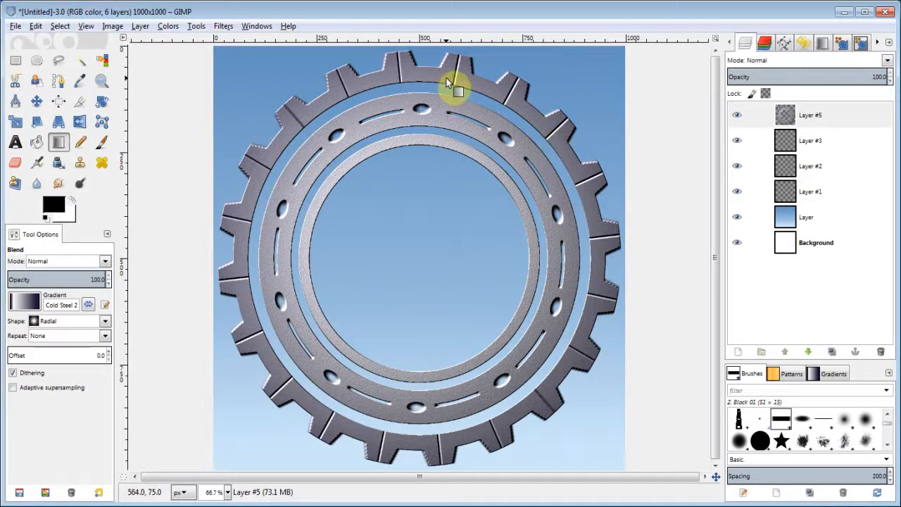
mouse_move(317, 102)
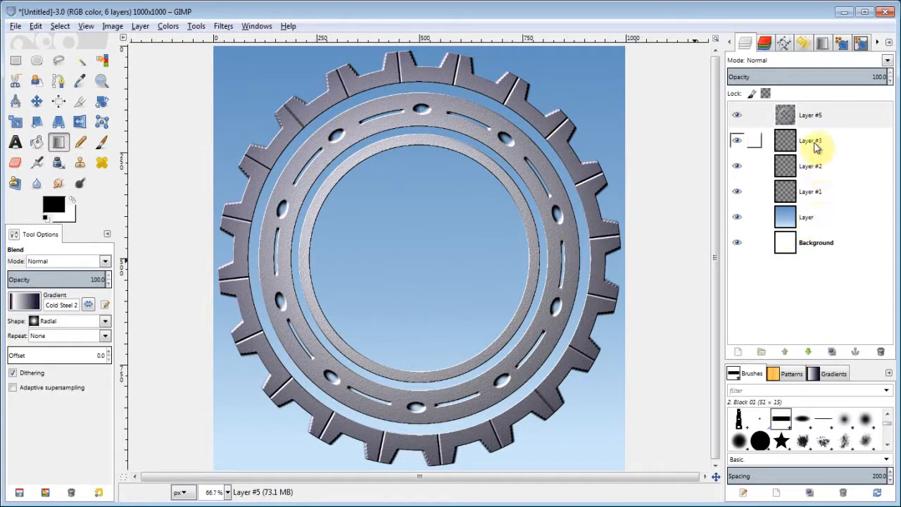
click(809, 141)
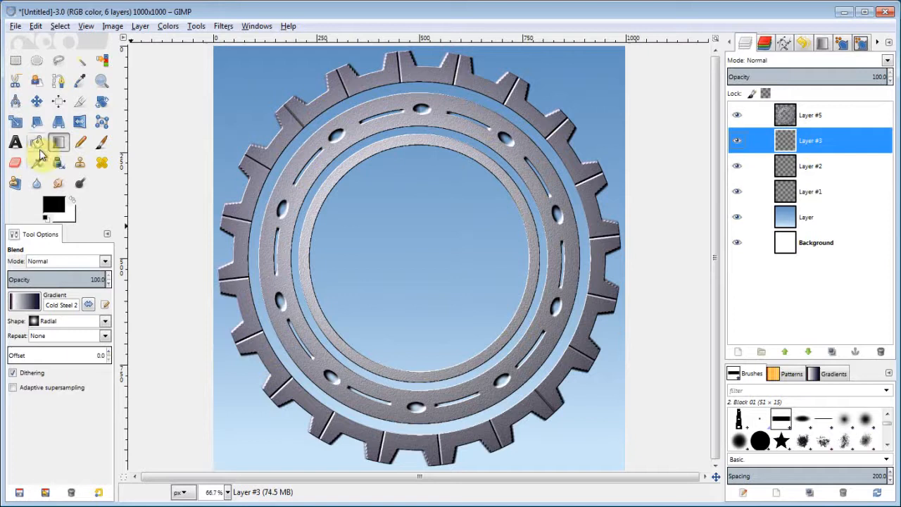
Set the Text tool to Bookman Old Style Semi-Bold at size 180.
click(16, 142)
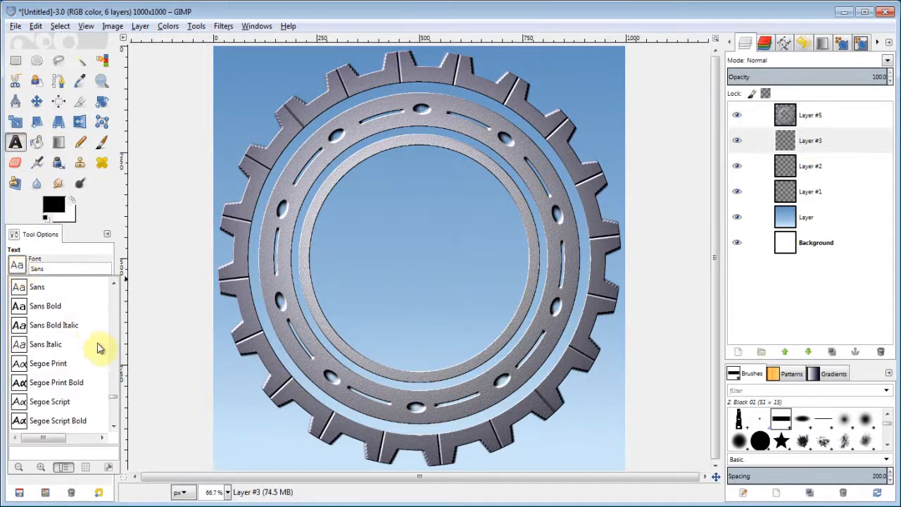
scroll(down, 3)
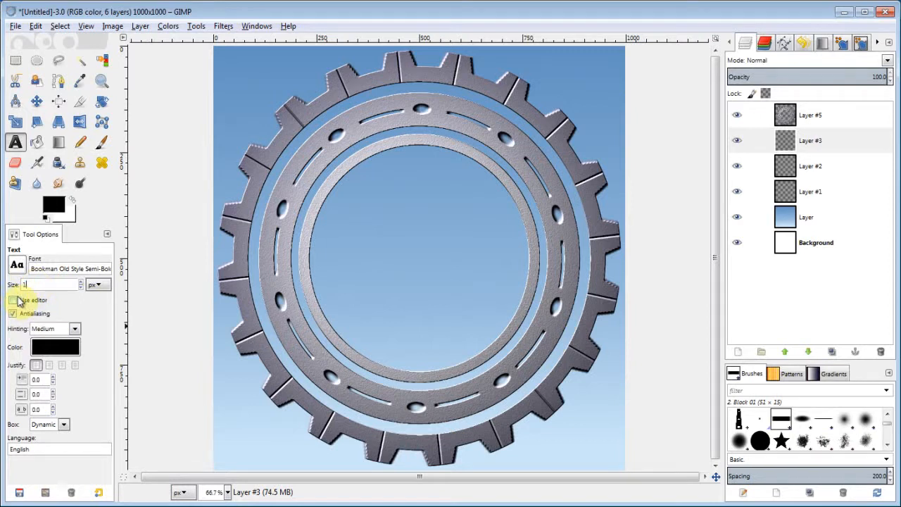
text(180)
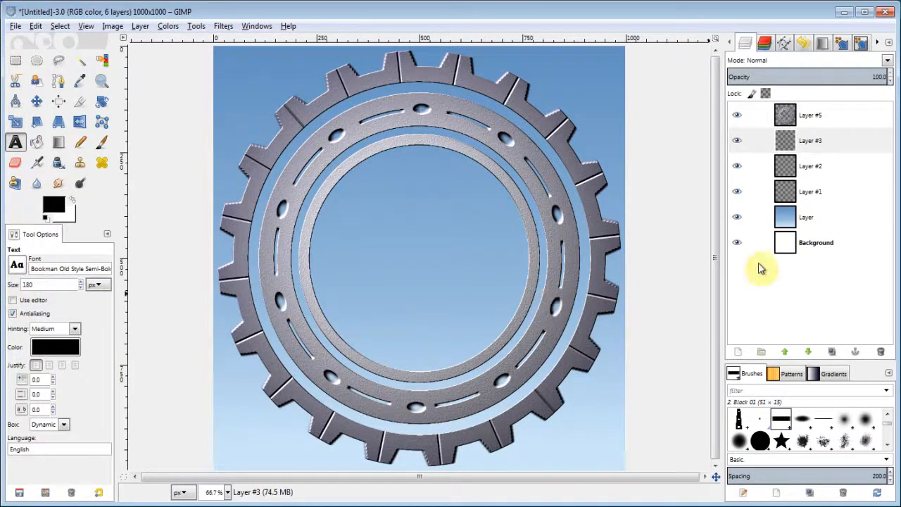
Add 'Gimp' text in the gear's centre and fill it with a linear Cold Steel 2 gradient.
click(420, 255)
text(Gi)
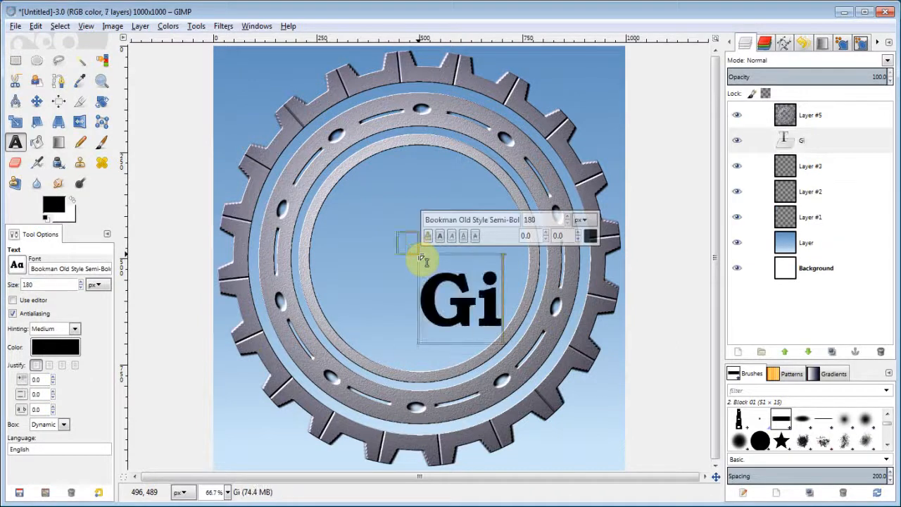
text(mp)
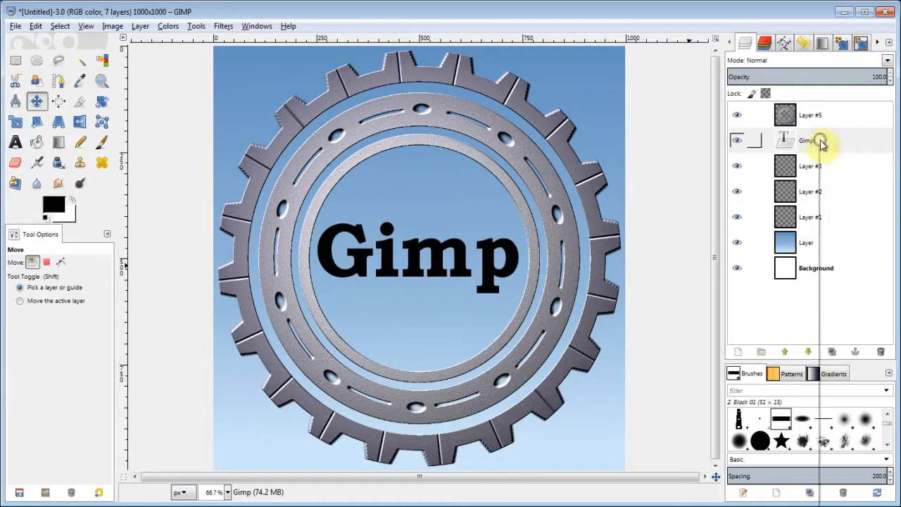
click(806, 141)
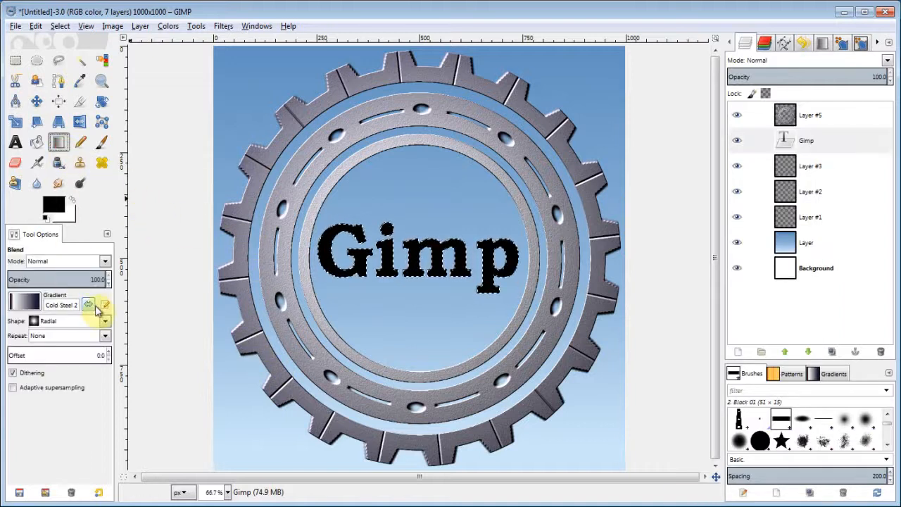
click(68, 320)
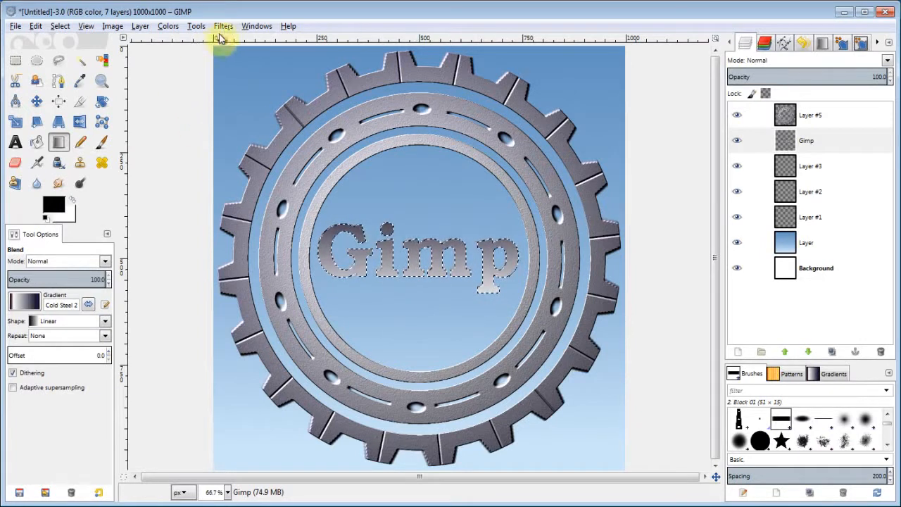
Apply Hurl noise to the metallic Gimp text.
click(223, 26)
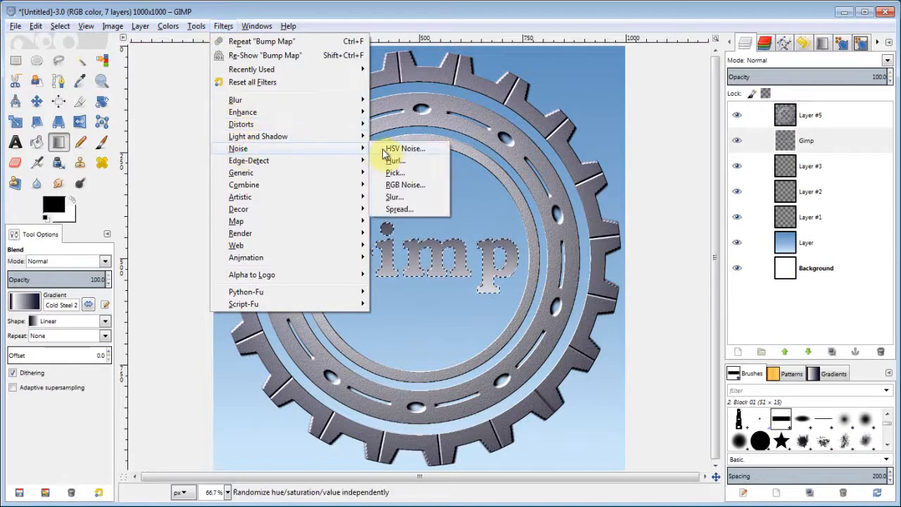
click(394, 160)
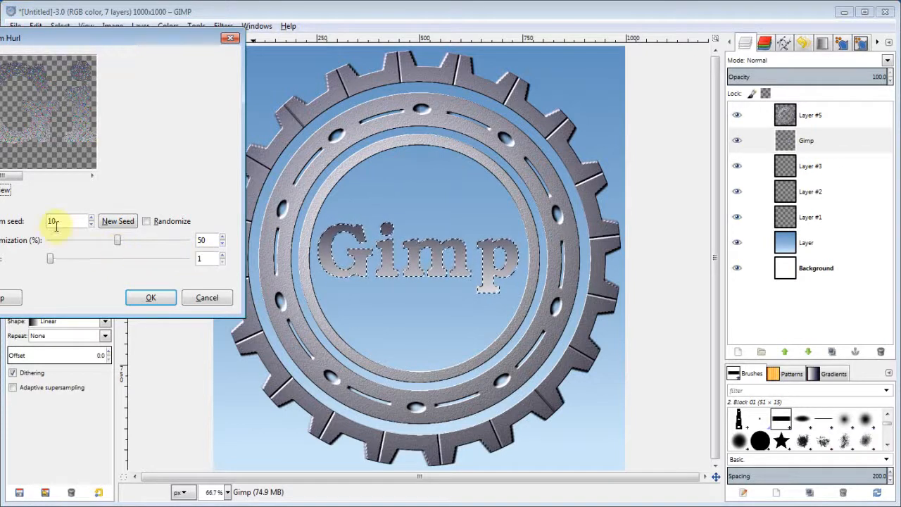
click(150, 297)
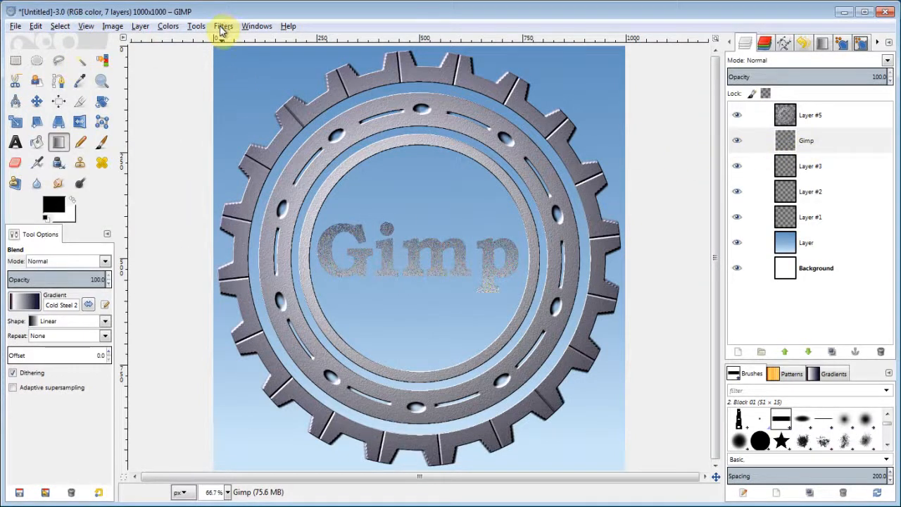
Bump-map the text from the Gimp layer with lower elevation, changed azimuth and reduced depth.
click(222, 25)
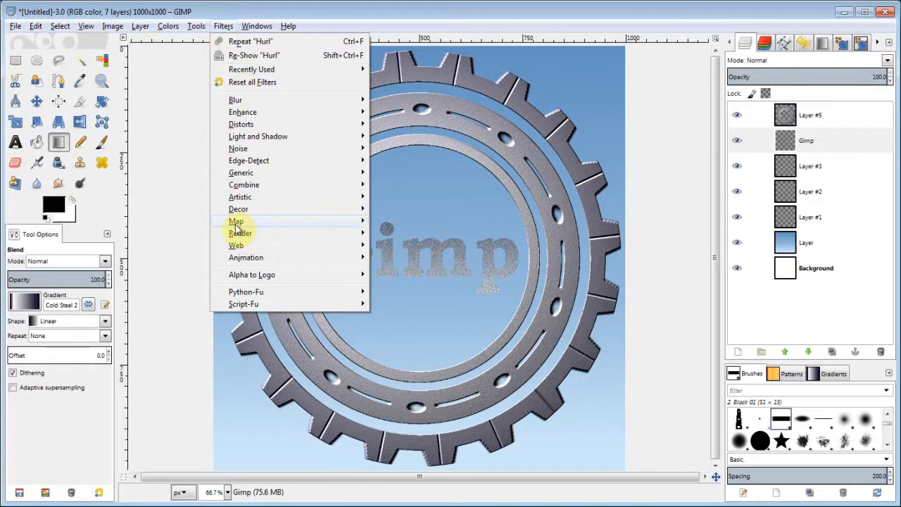
click(236, 221)
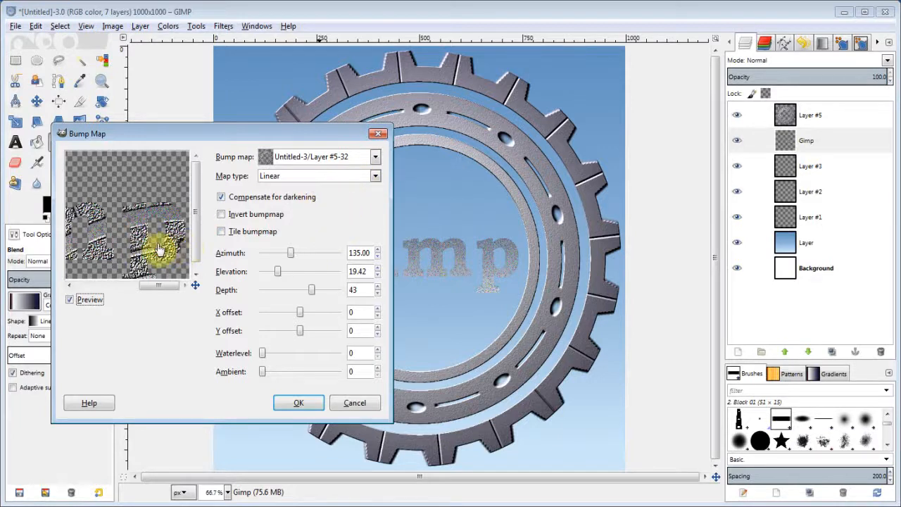
click(374, 156)
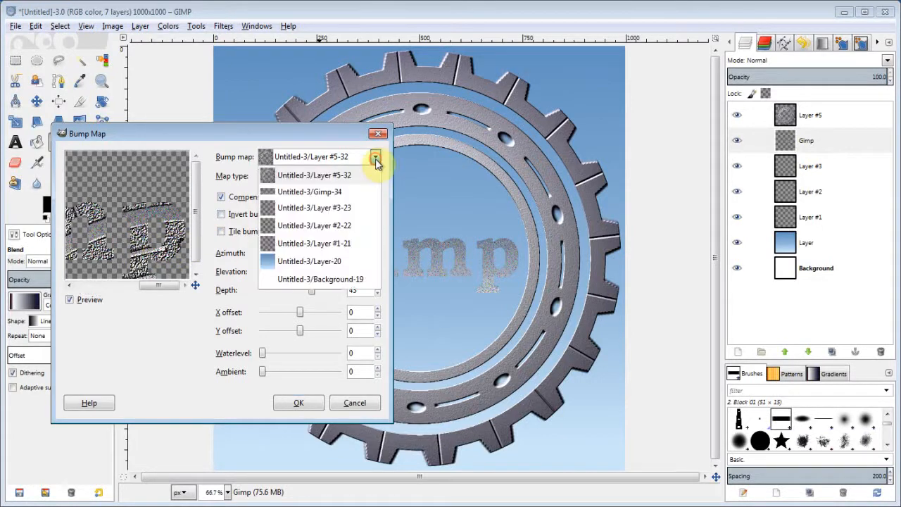
click(310, 191)
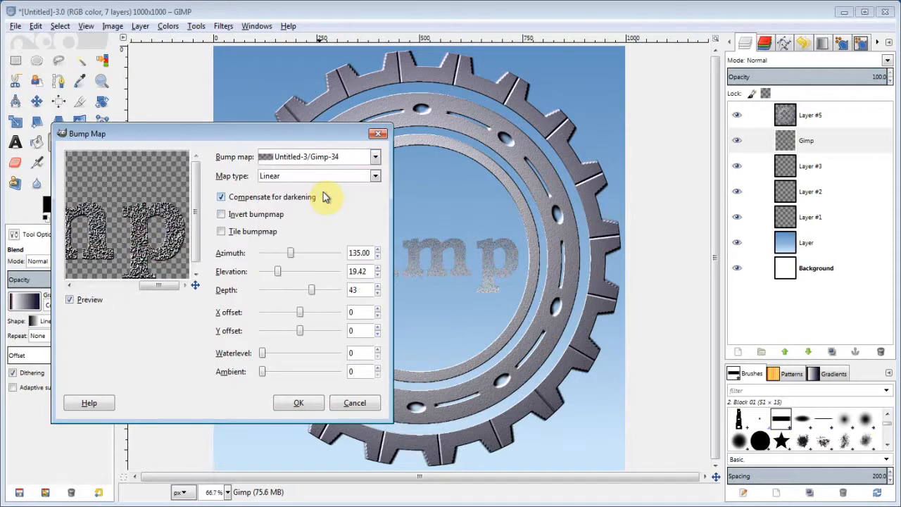
mouse_move(276, 274)
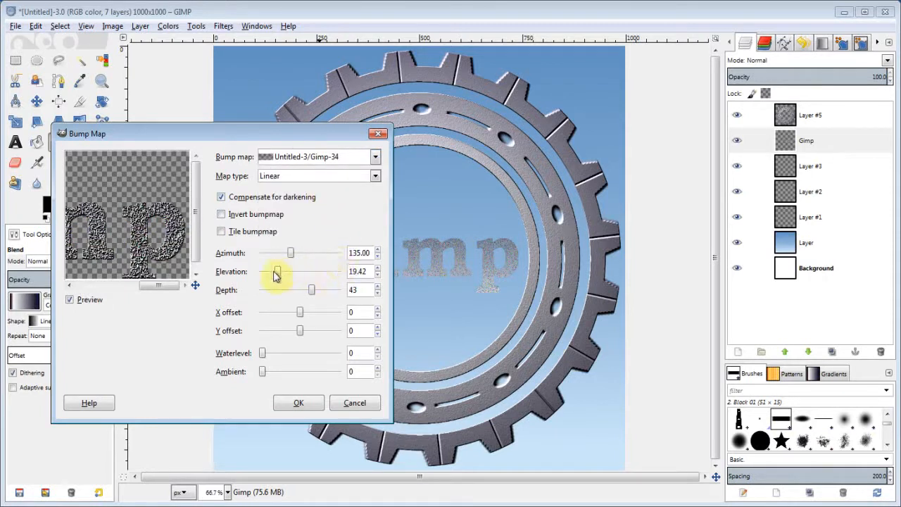
drag(289, 273, 270, 273)
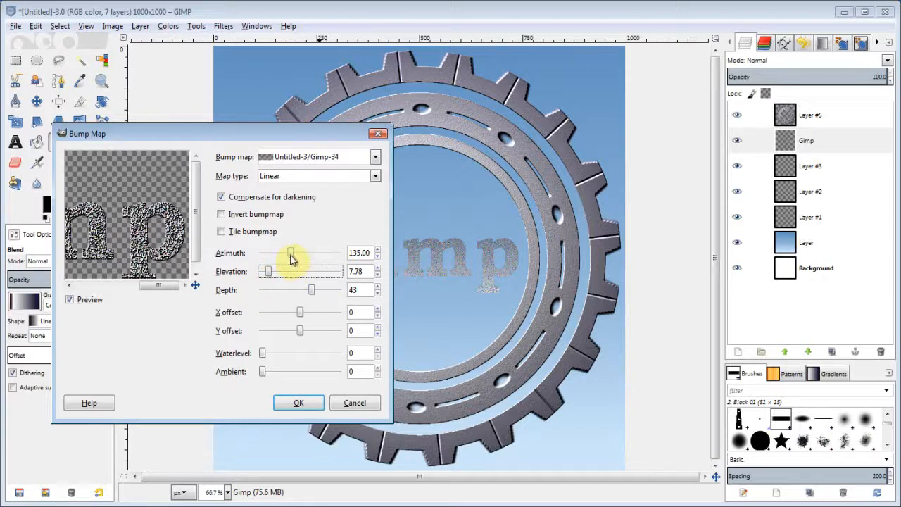
drag(290, 254, 313, 254)
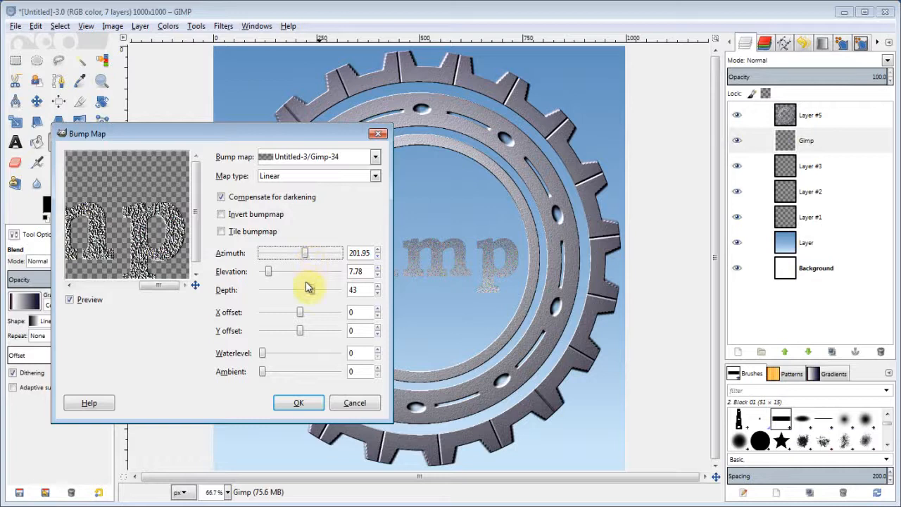
drag(316, 290, 301, 290)
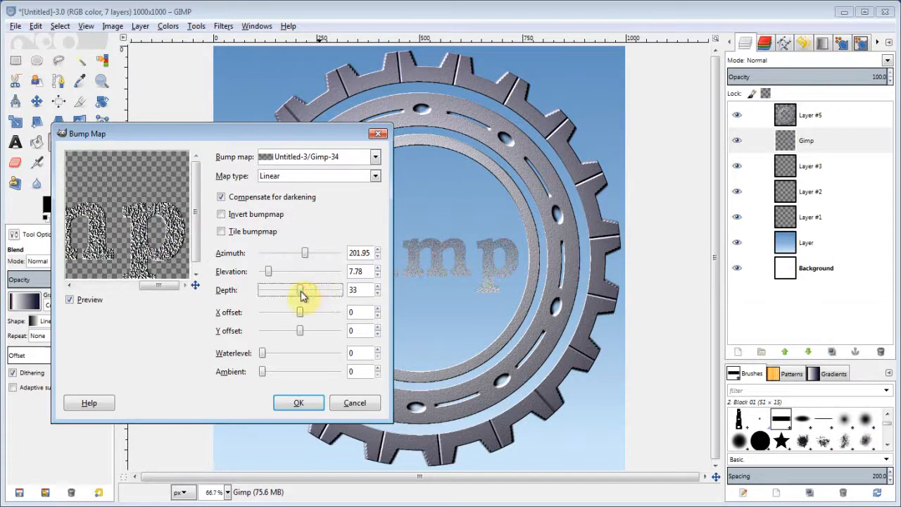
drag(301, 290, 304, 290)
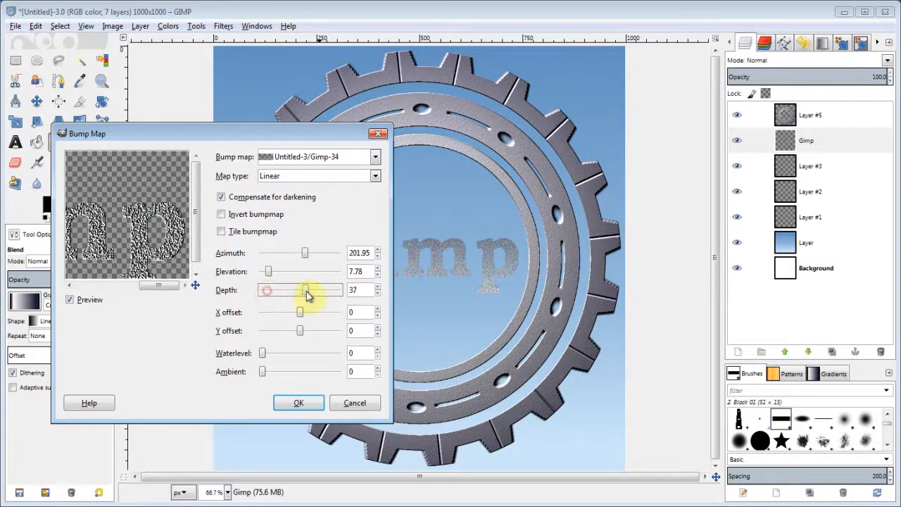
click(299, 402)
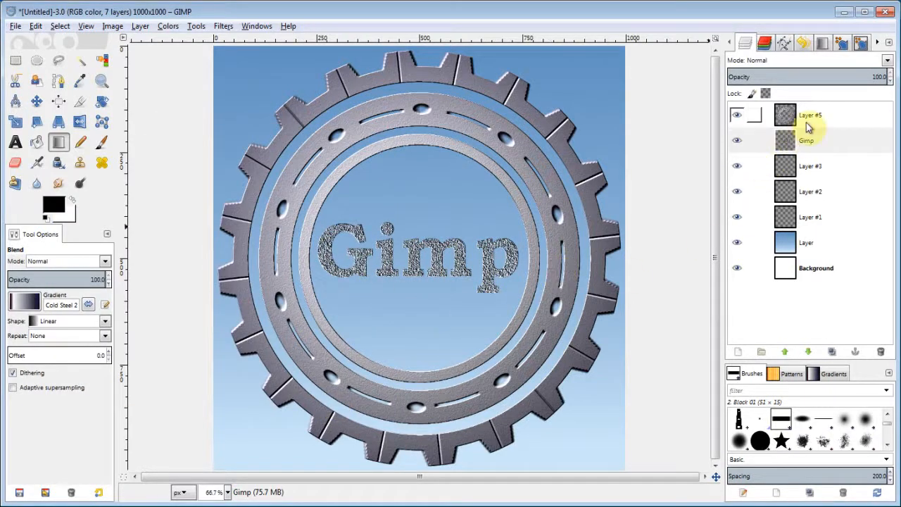
Merge the noise layer down into the Gimp text layer via its context menu.
right_click(809, 116)
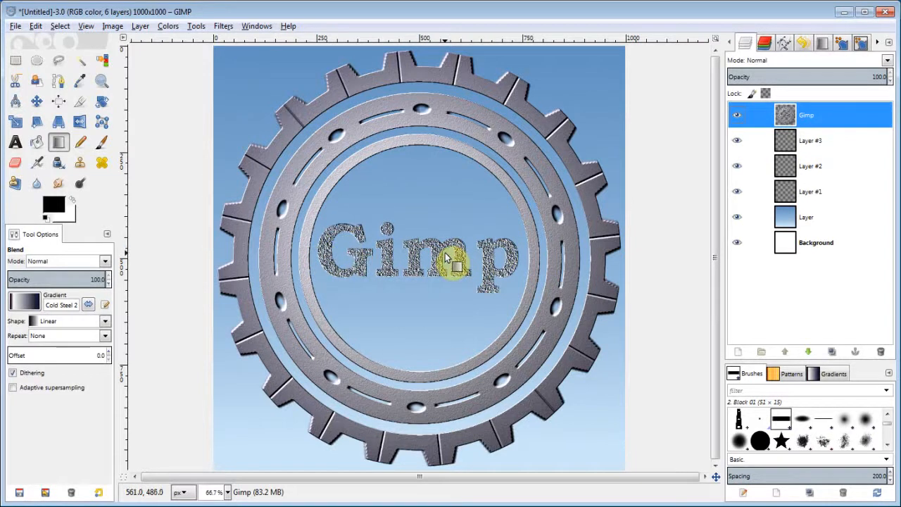
mouse_move(471, 260)
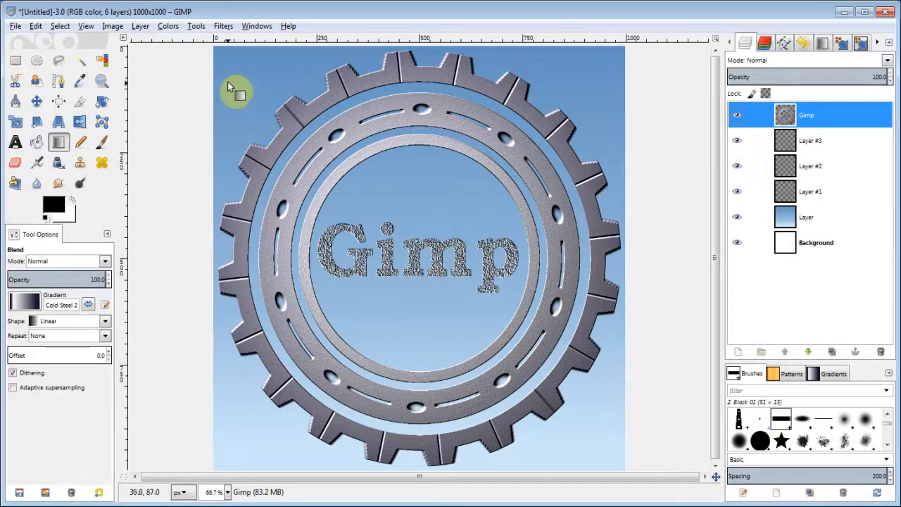
Add a drop shadow with offset 8, blur 15, opacity 80 to the emblem and 'Gimp' text.
click(223, 25)
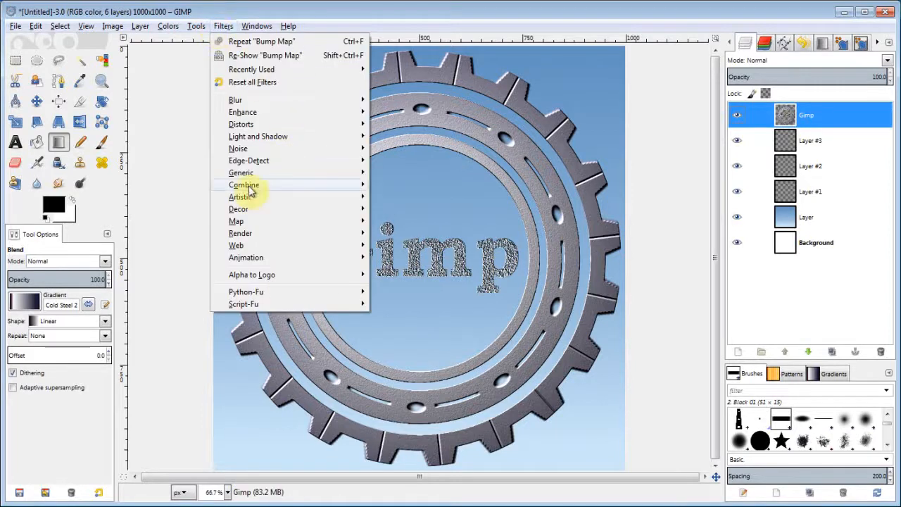
mouse_move(259, 135)
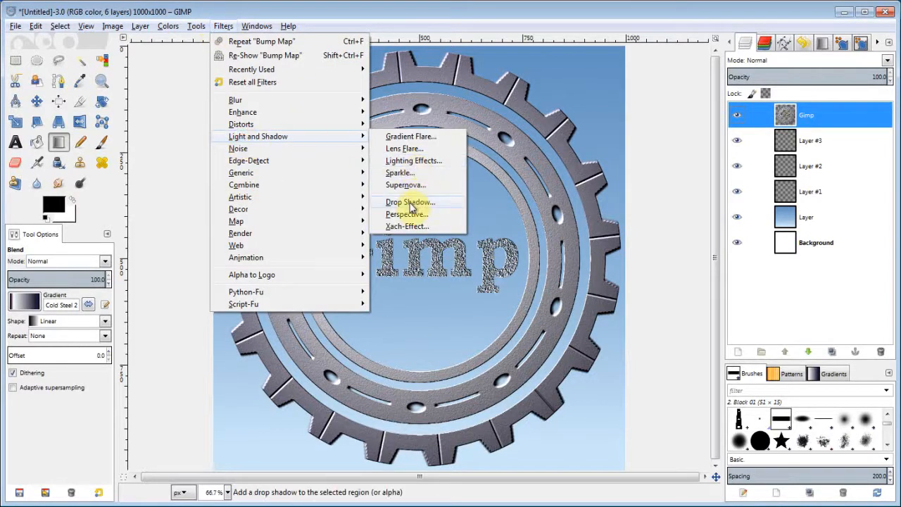
click(409, 203)
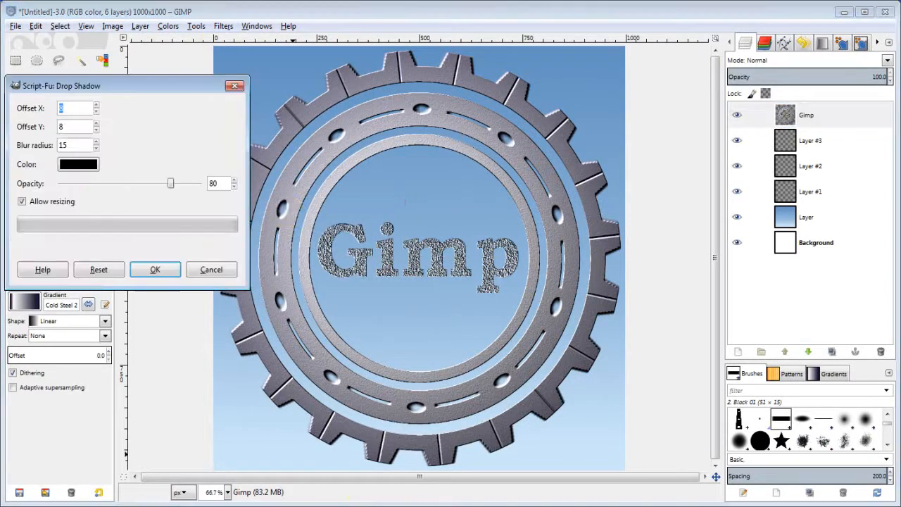
mouse_move(267, 242)
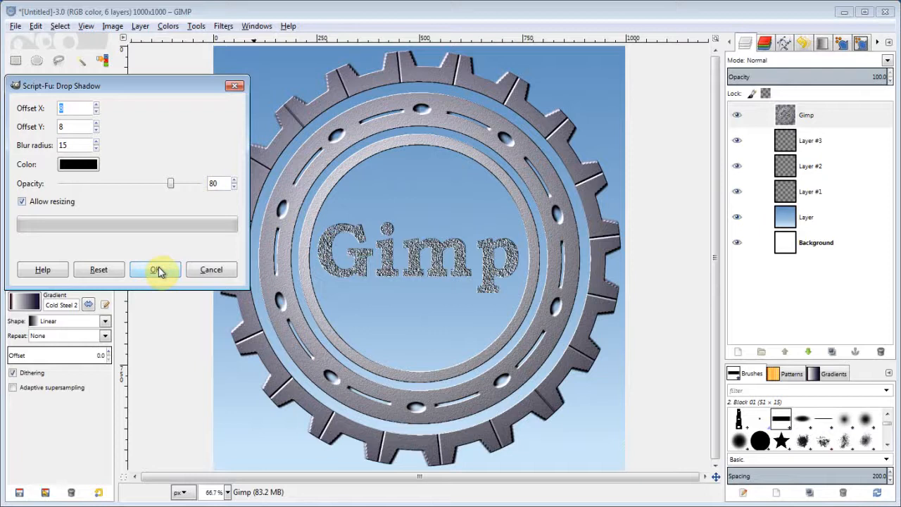
click(155, 271)
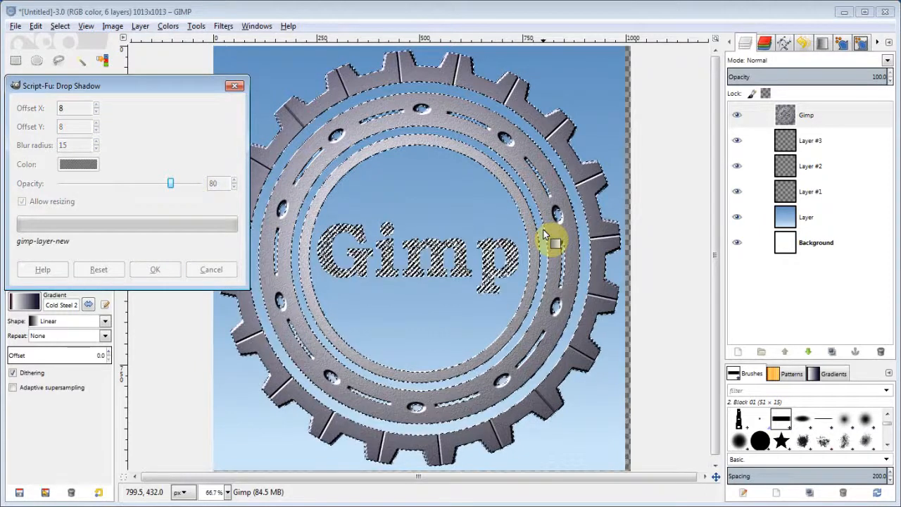
click(155, 269)
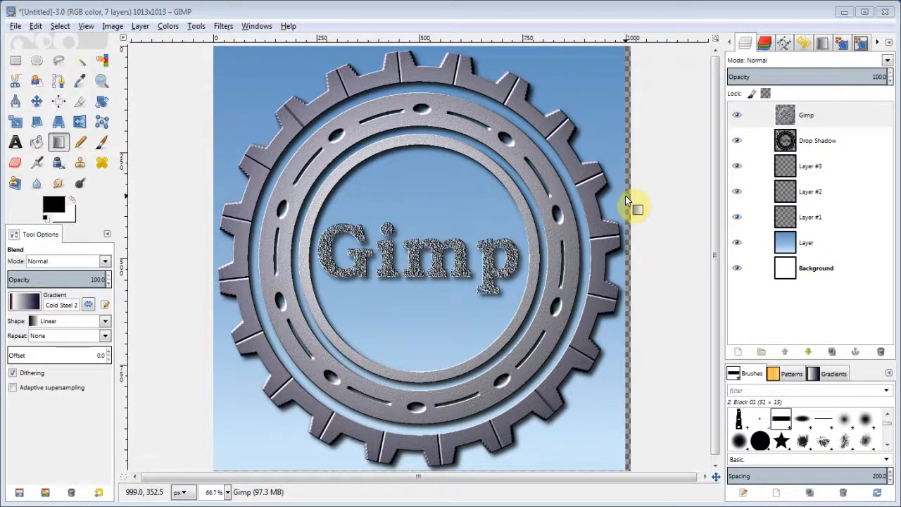
mouse_move(373, 377)
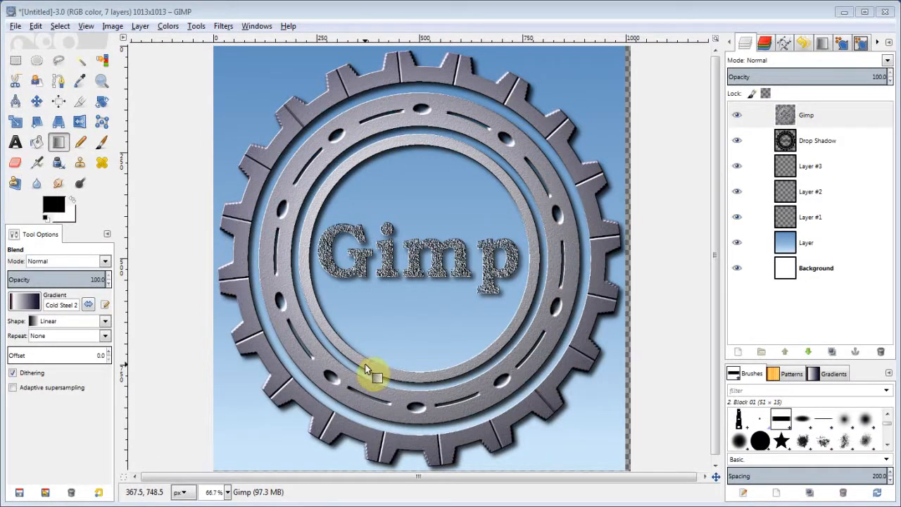
mouse_move(429, 285)
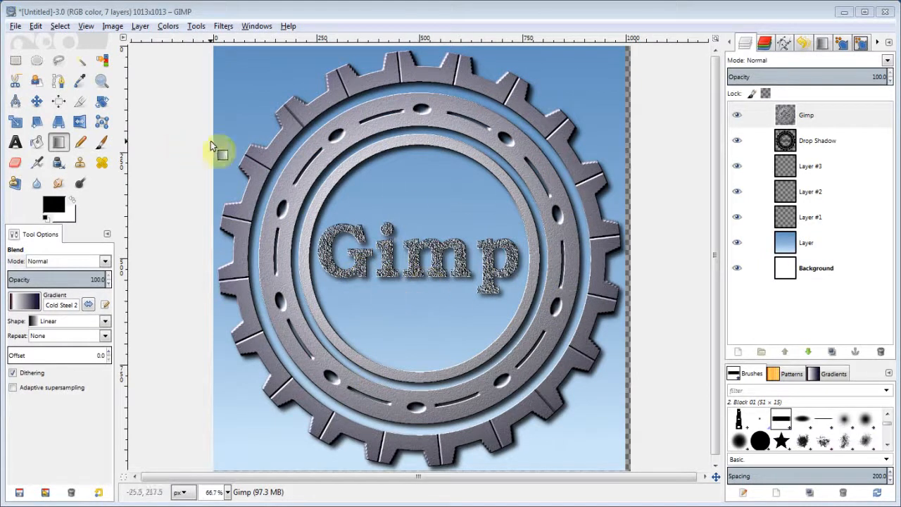
mouse_move(535, 285)
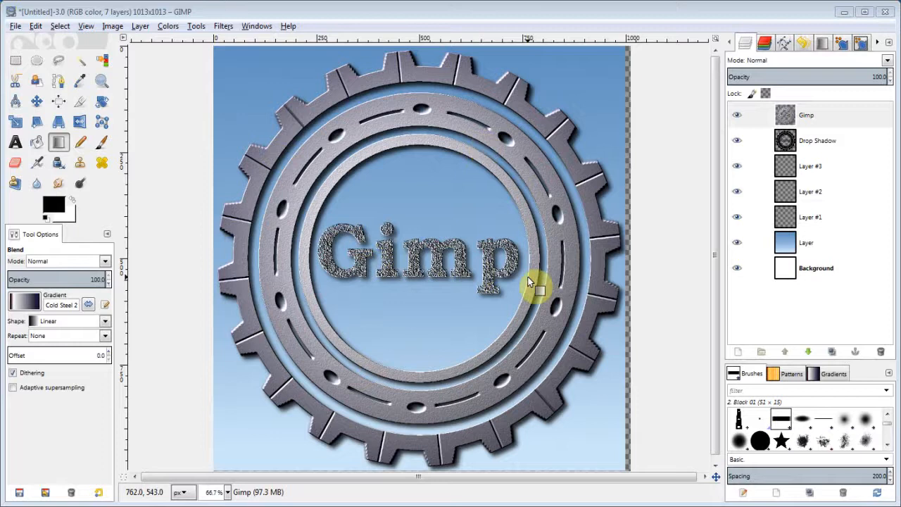